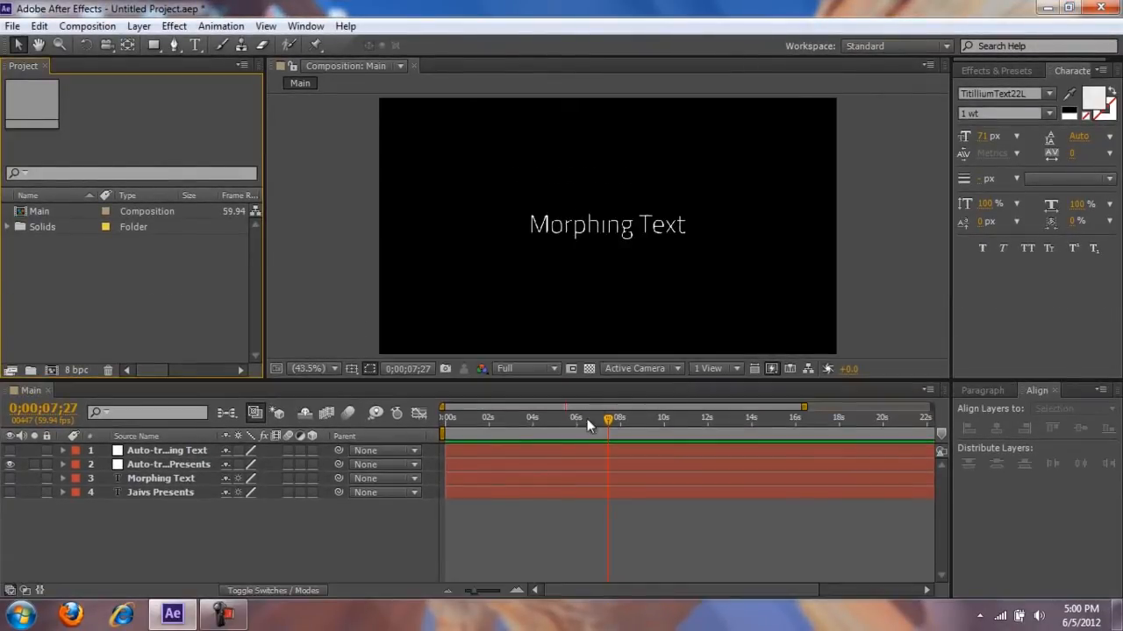
# - Scrub through the finished morph, show the Preview panel, return to the start and begin a new composition
pyautogui.moveTo(607, 431); pyautogui.dragTo(579, 431)
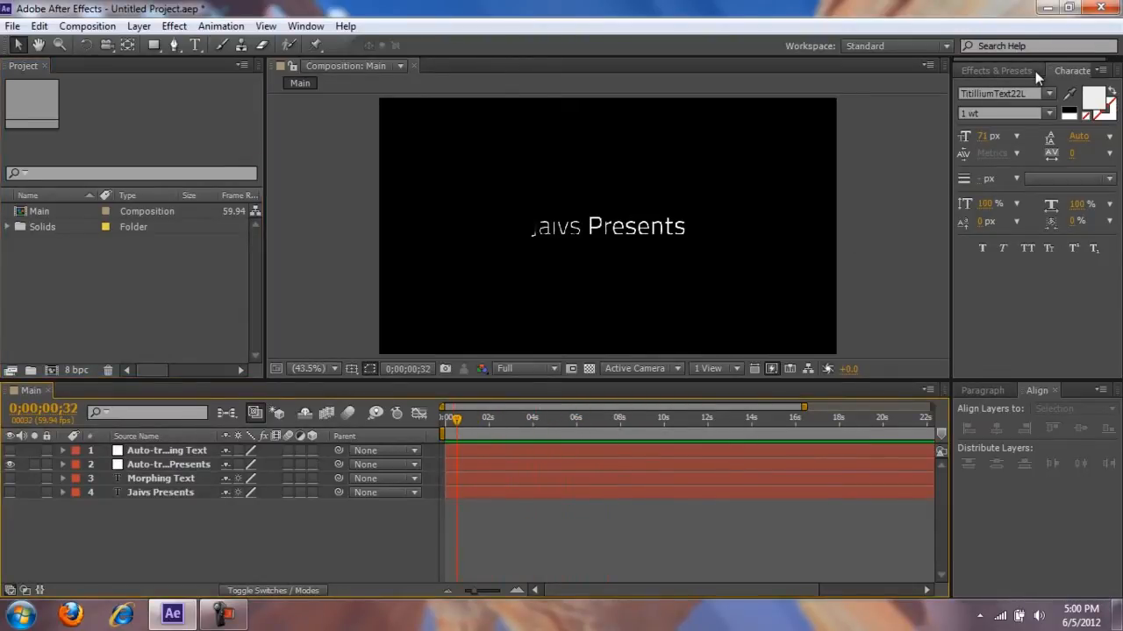
pyautogui.click(305, 26)
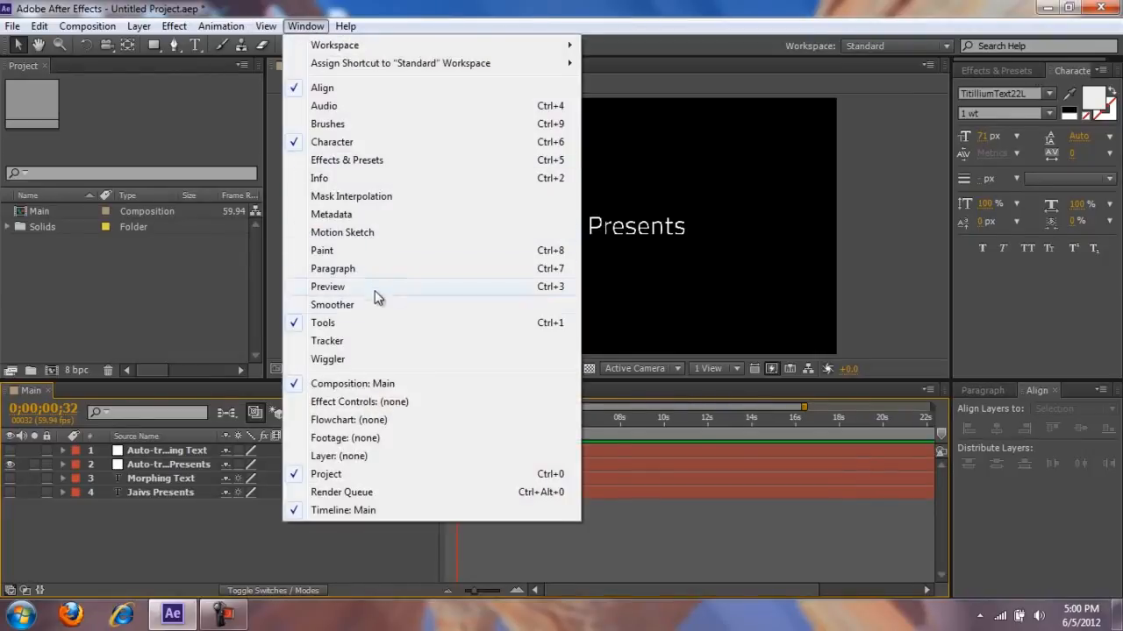
pyautogui.click(326, 286)
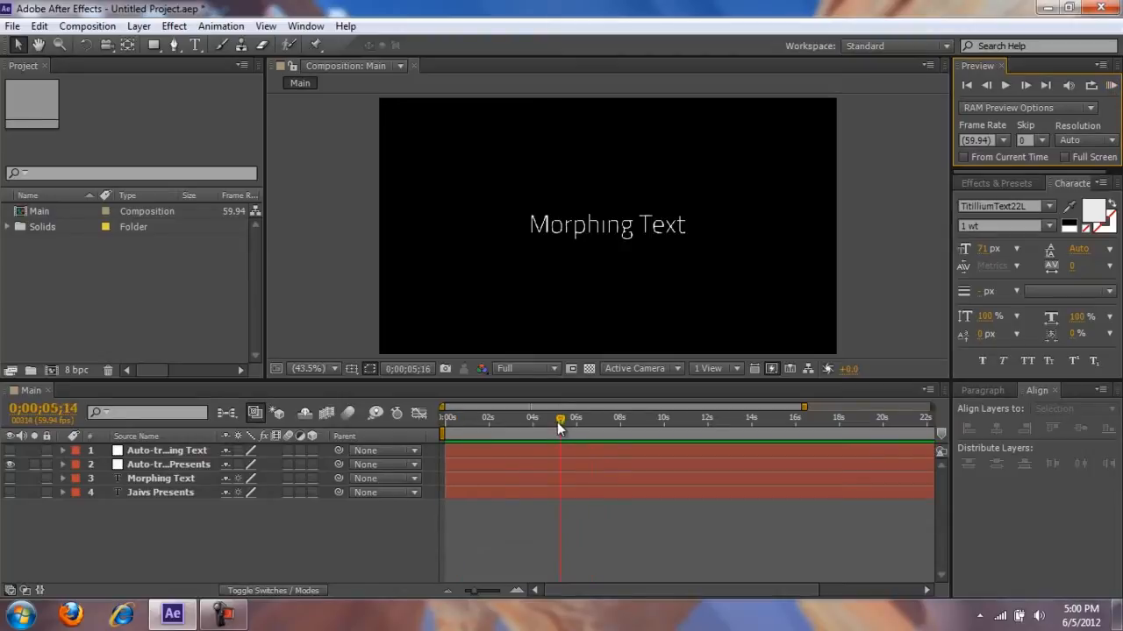
pyautogui.moveTo(557, 422); pyautogui.dragTo(586, 422)
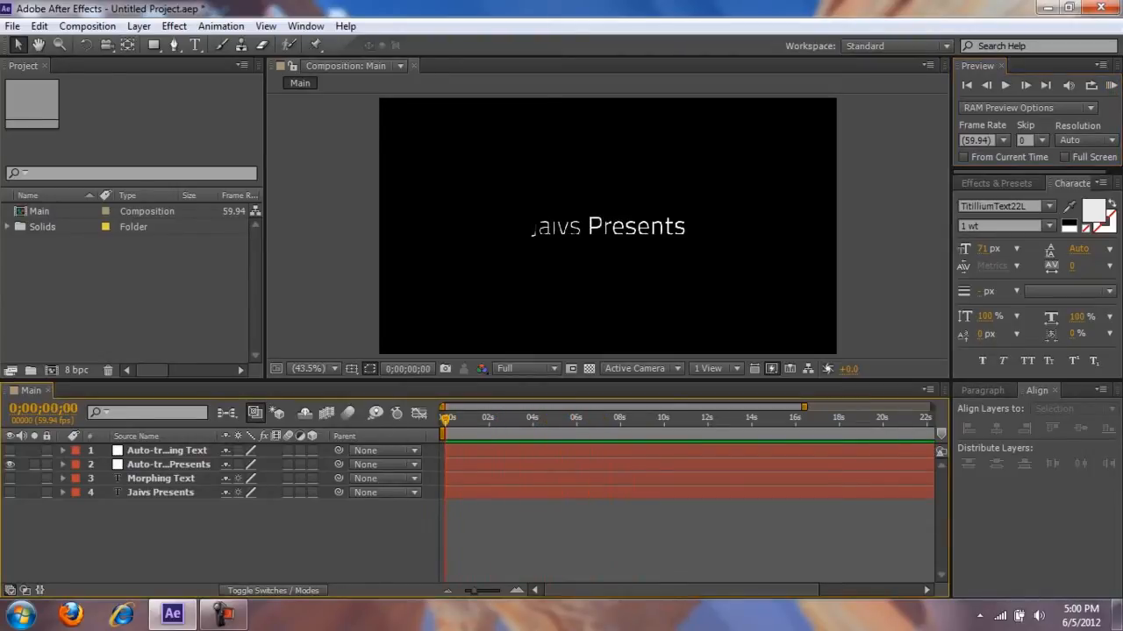
pyautogui.click(88, 26)
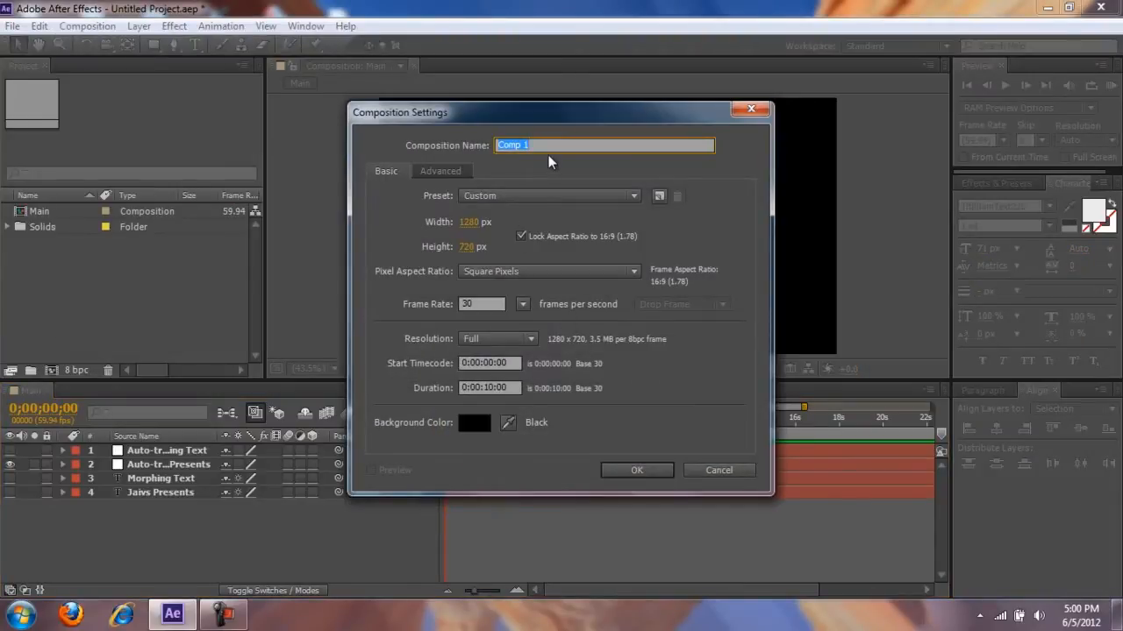
# - Name the new 1280×720, 30 fps, 10-second composition 'Morphing Text Tutorial' and confirm it
pyautogui.write('Morphing')
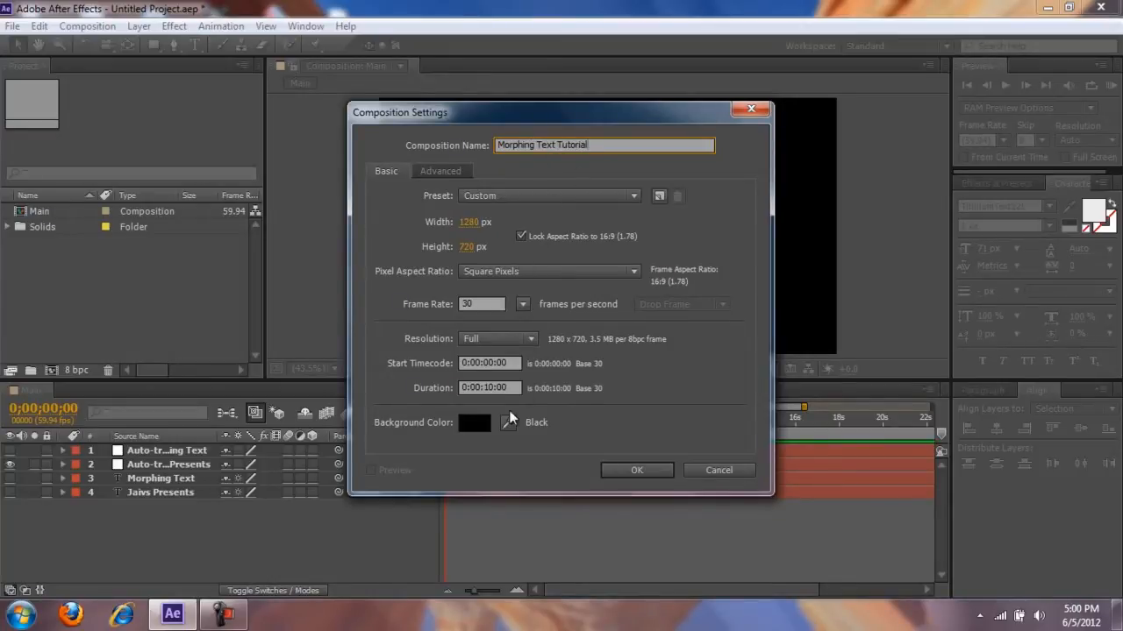
pyautogui.click(635, 470)
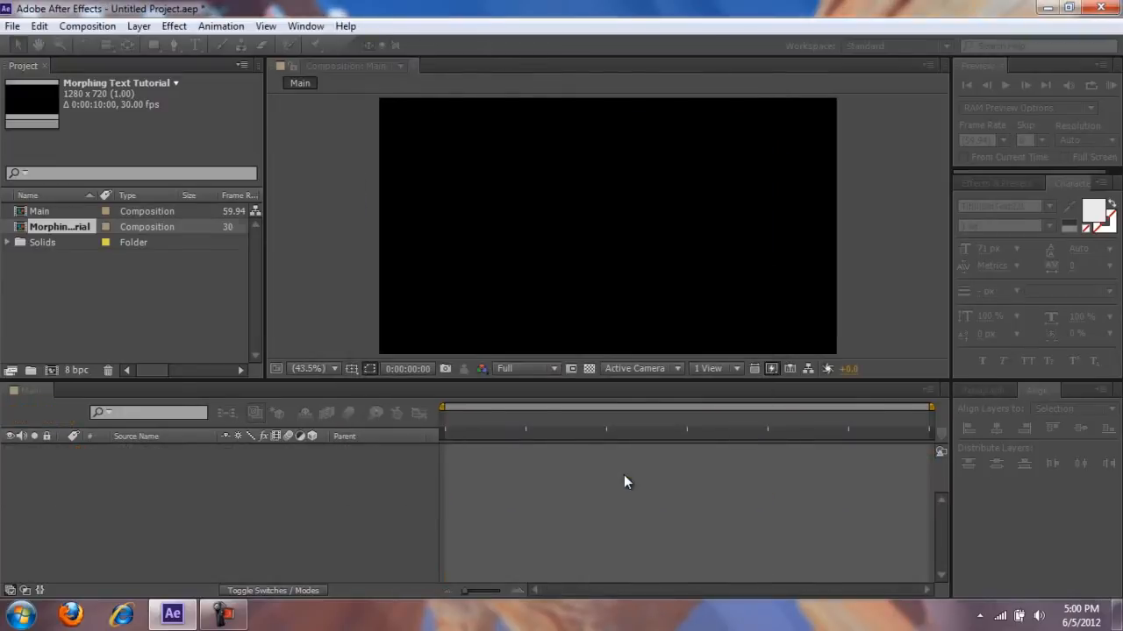
# - Create a 'Jaivs Presents' text layer, adjust its font weight and centre it horizontally
pyautogui.doubleClick(60, 227)
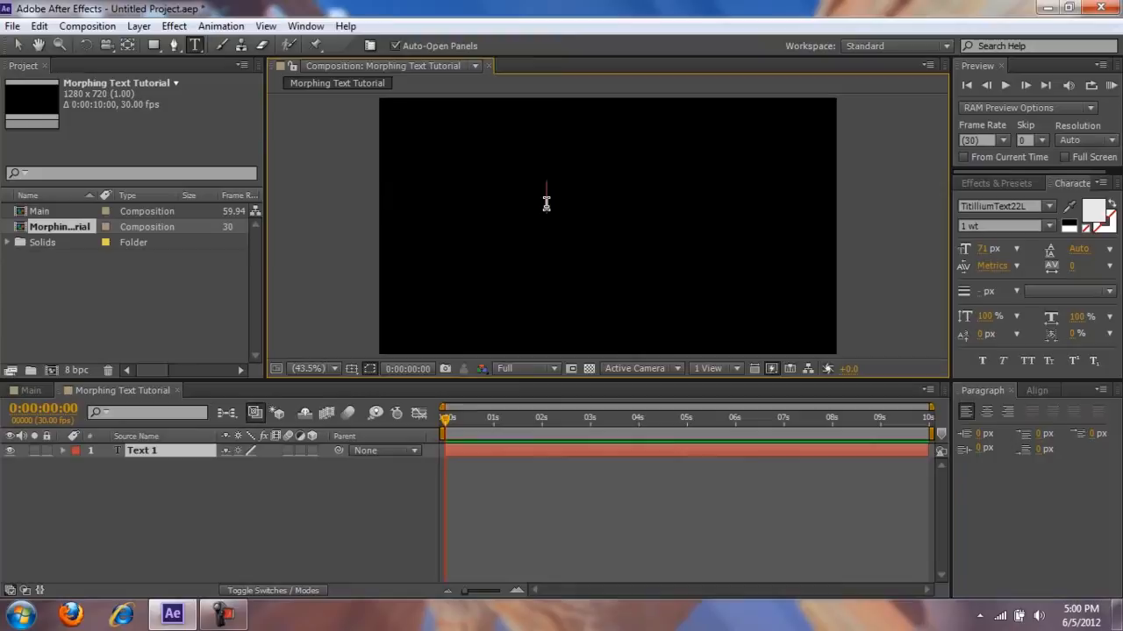
pyautogui.write('aivs Presents')
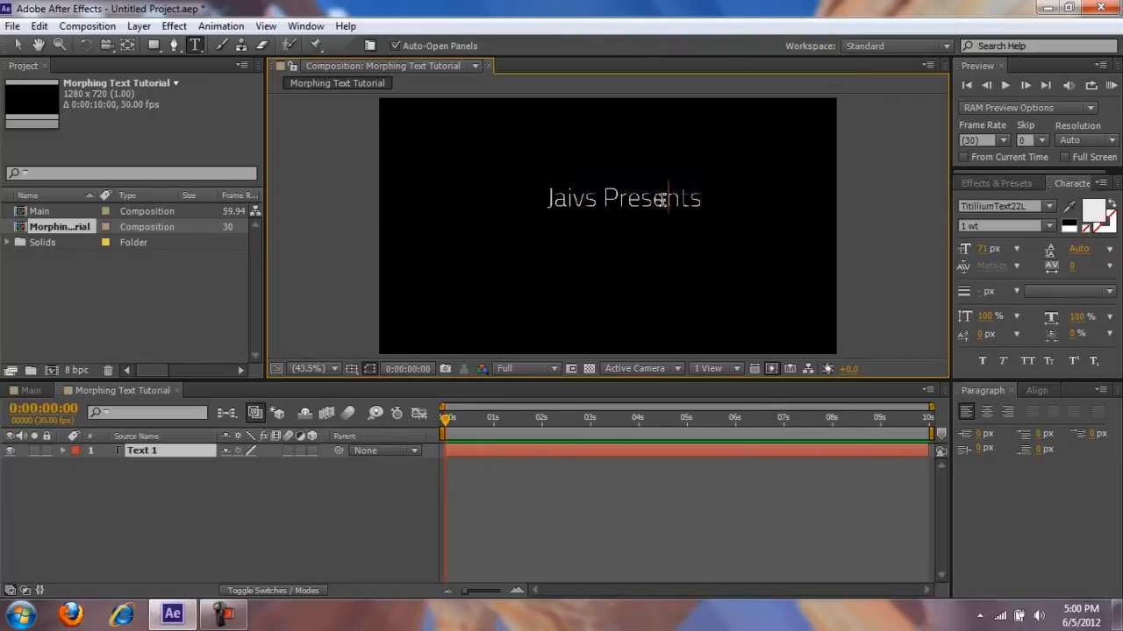
pyautogui.doubleClick(652, 197)
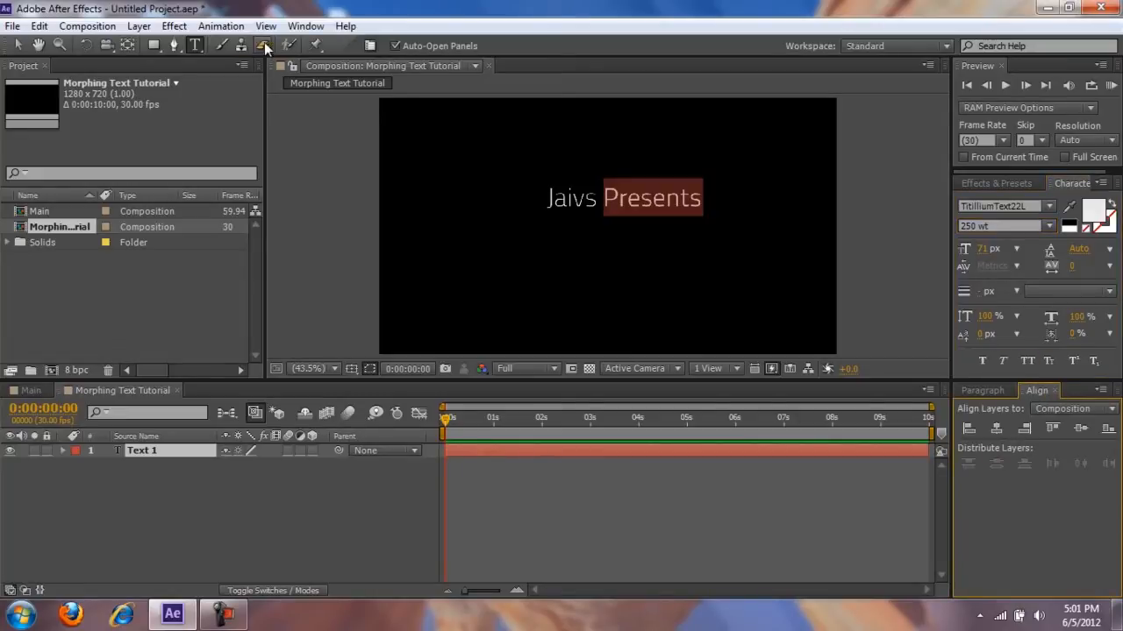
pyautogui.click(305, 27)
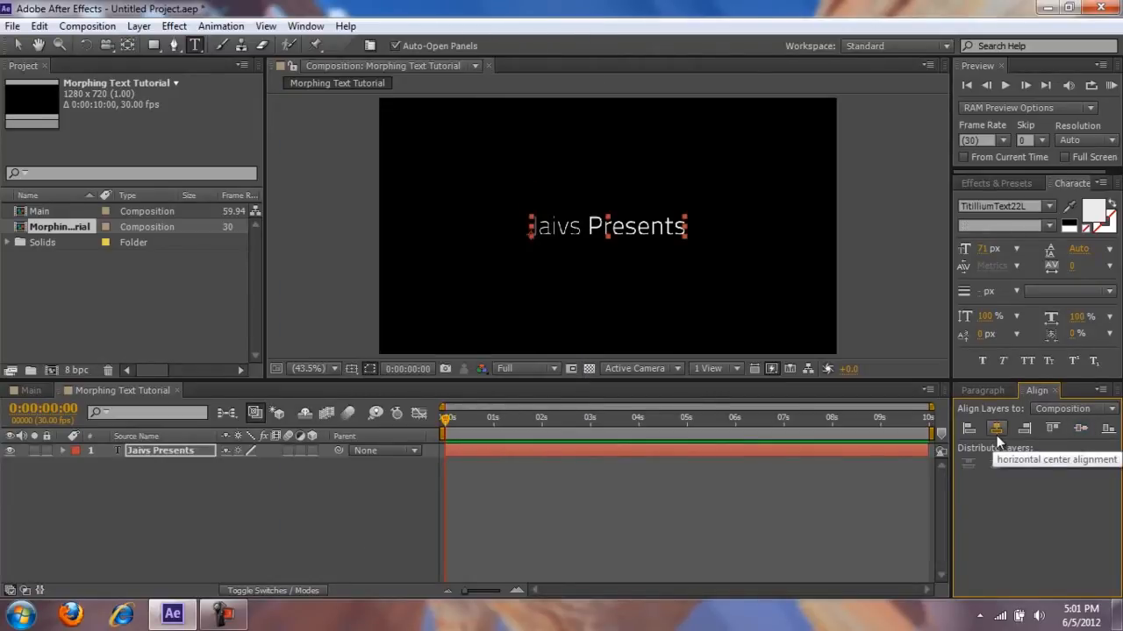
pyautogui.moveTo(1109, 428)
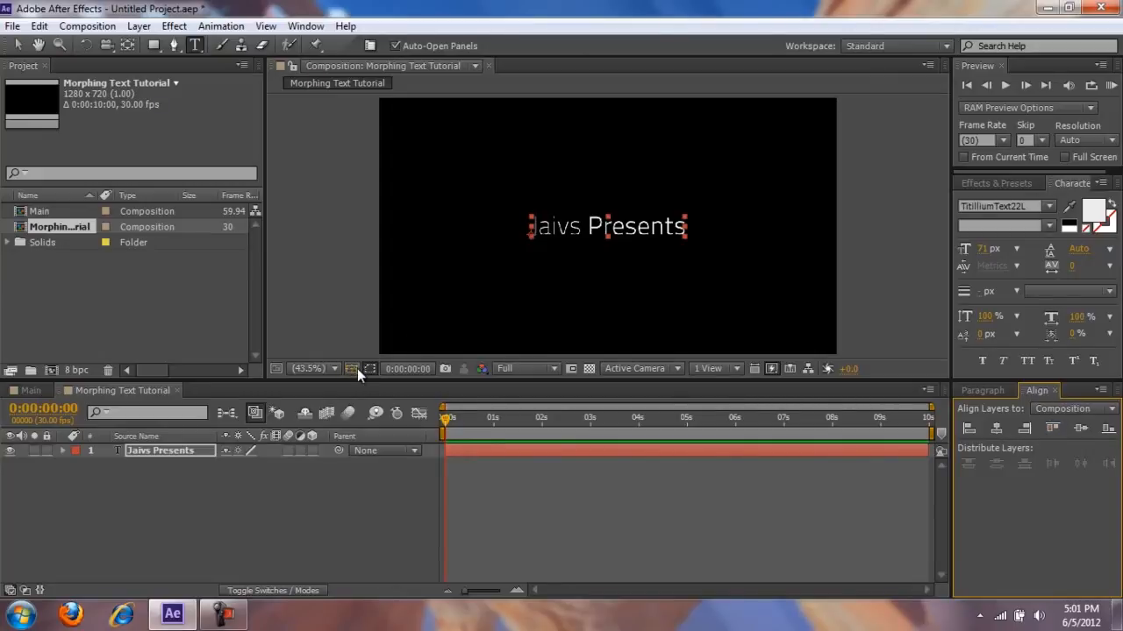
pyautogui.click(351, 368)
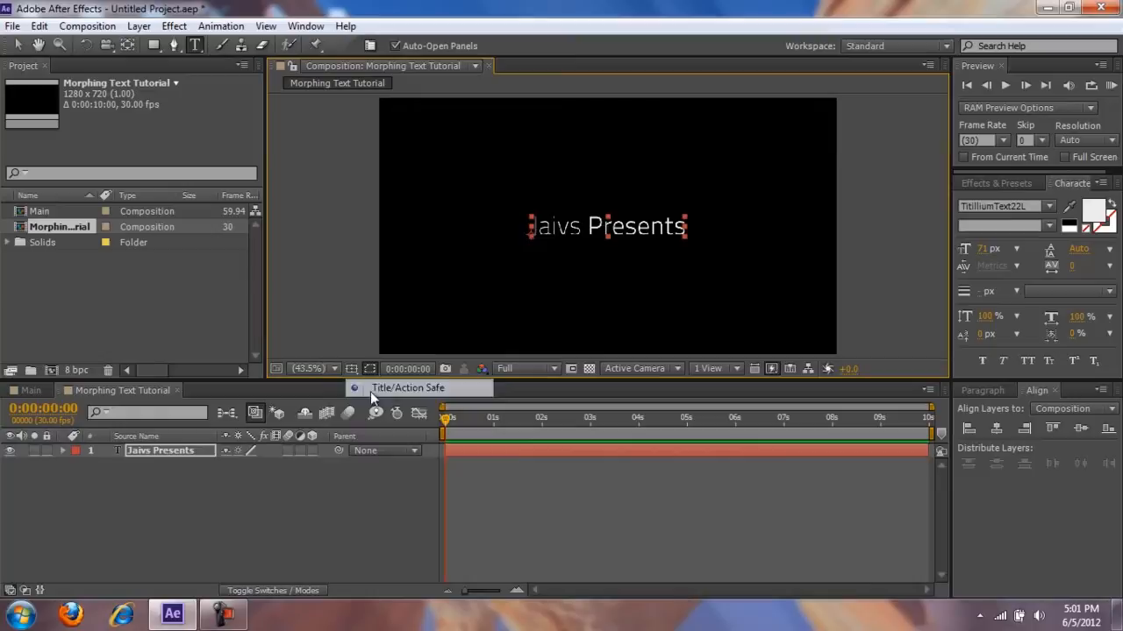
pyautogui.moveTo(544, 266)
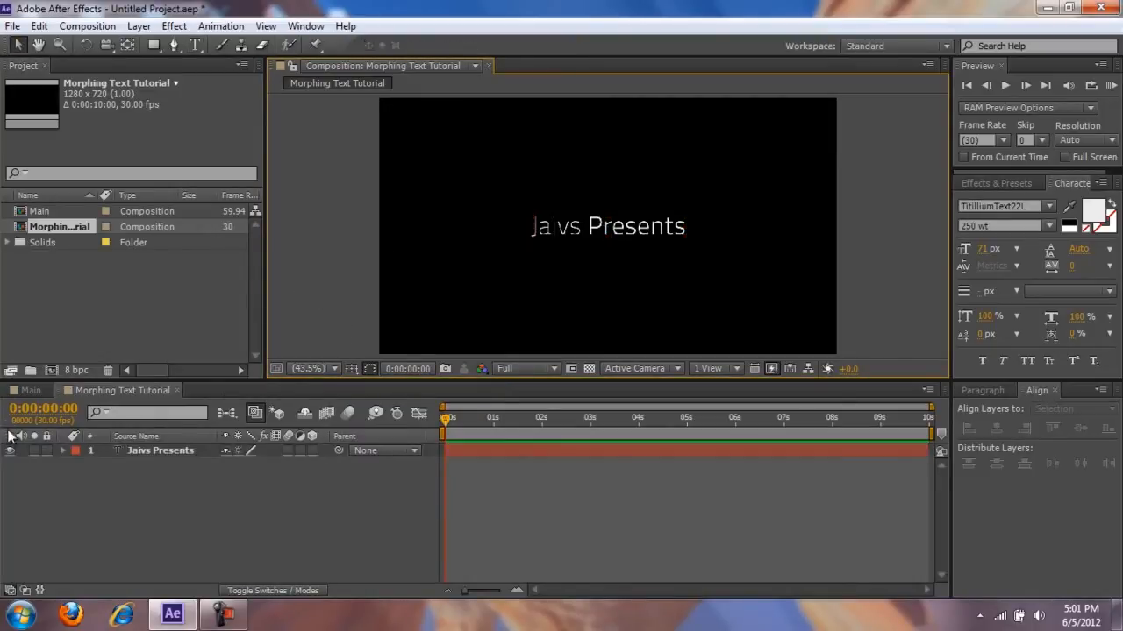
# - Hide Jaivs Presents, add a 'Morphing Text' title layer, then show Jaivs Presents and hide Morphing Text
pyautogui.click(136, 26)
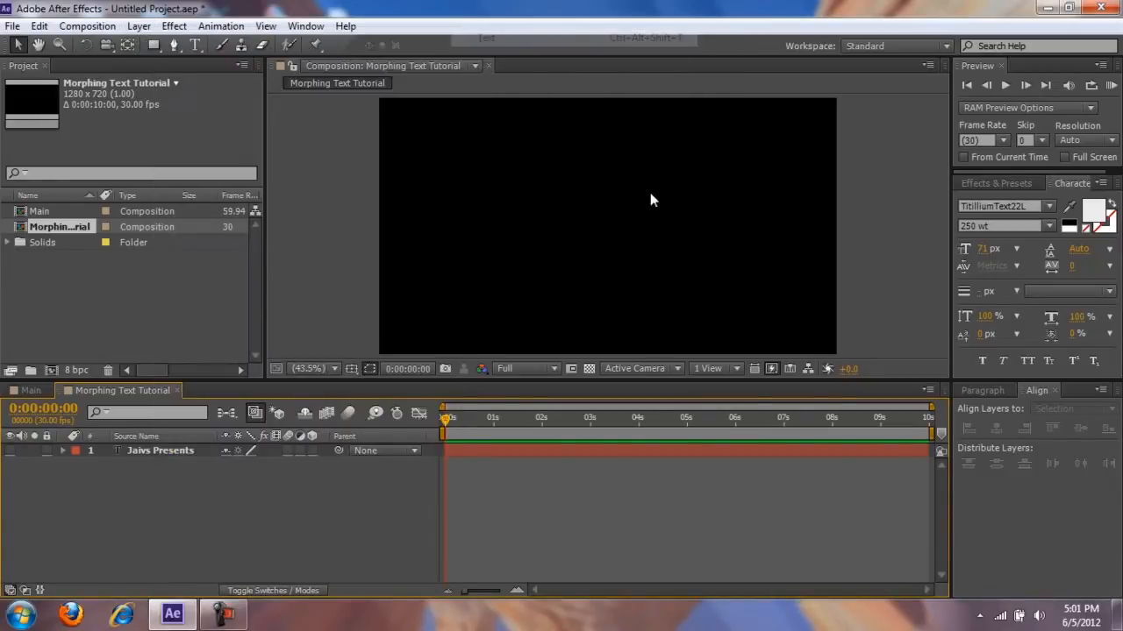
pyautogui.write('M')
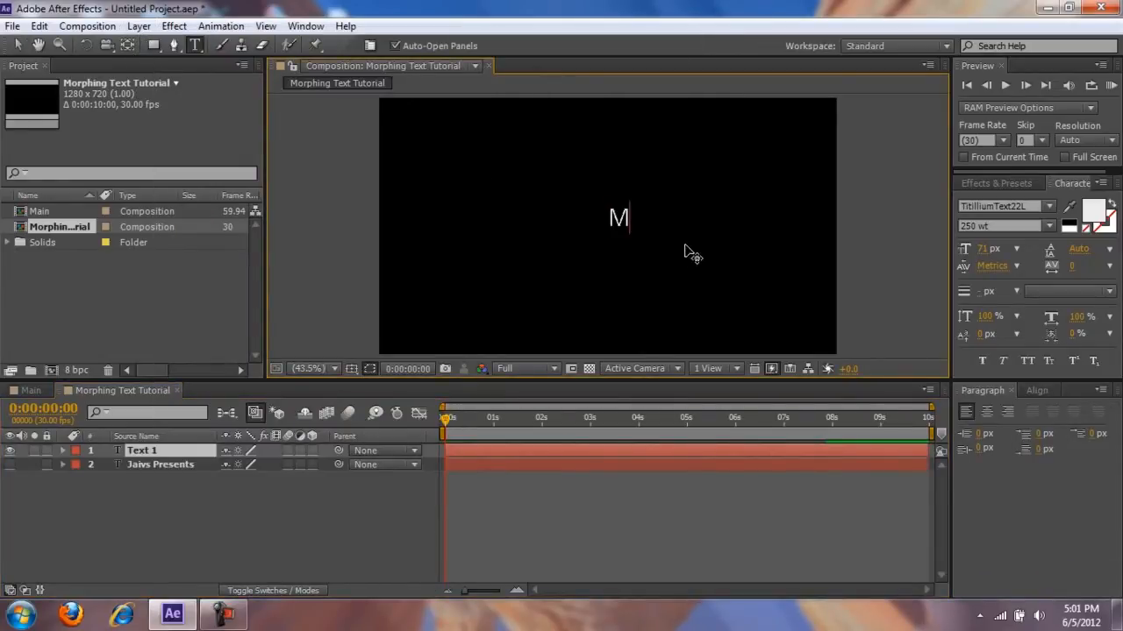
pyautogui.write('orph')
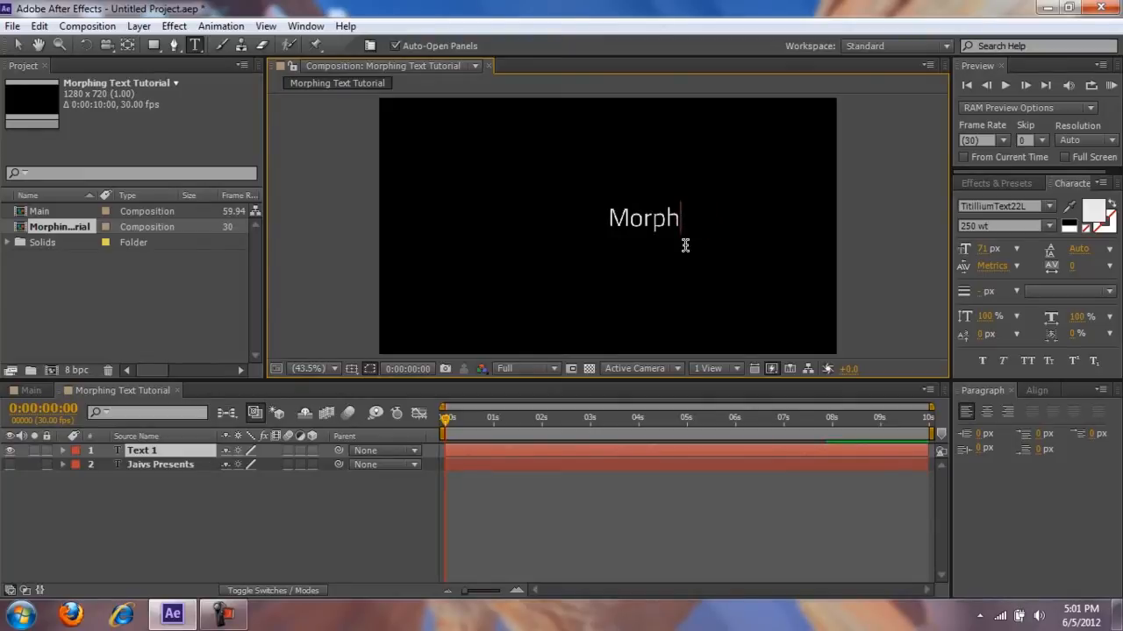
pyautogui.write('ing Text')
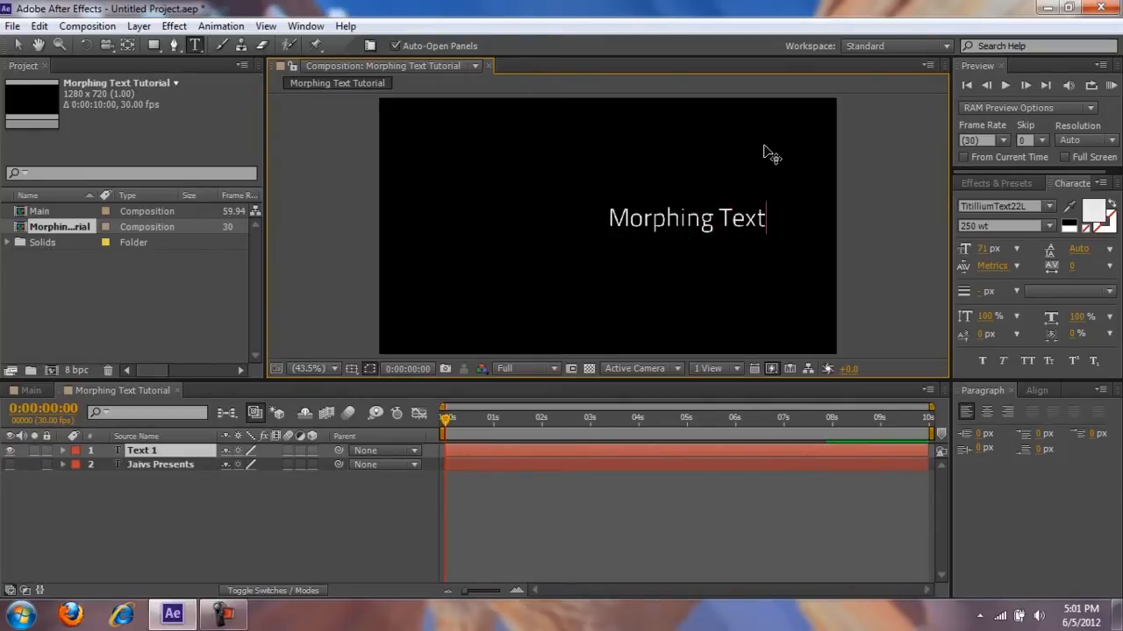
pyautogui.click(1035, 390)
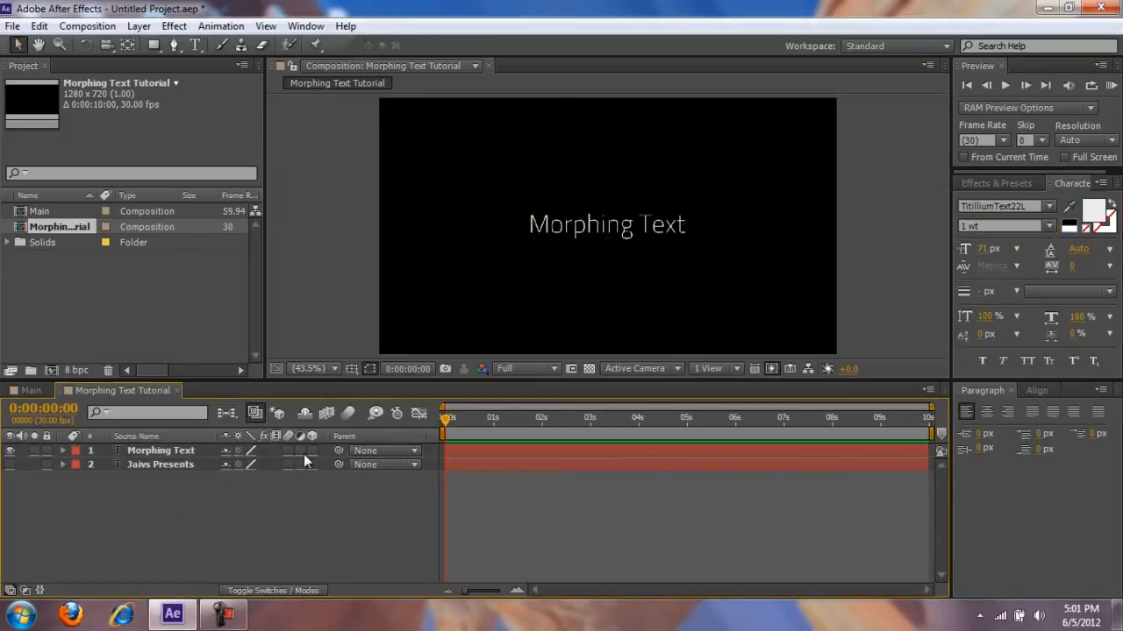
pyautogui.click(10, 449)
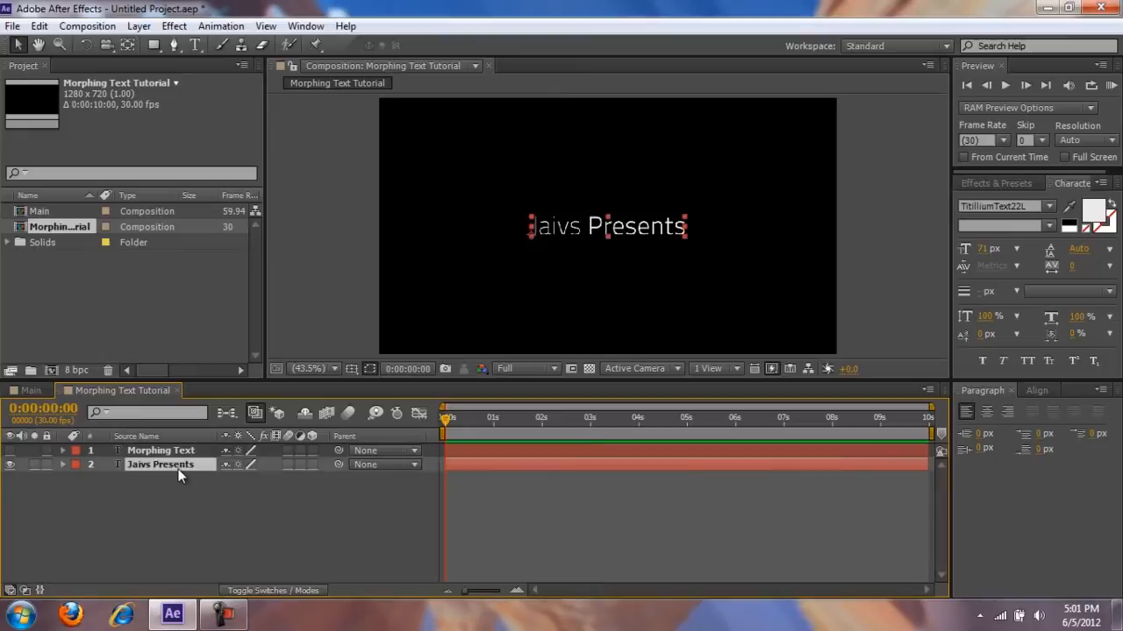
# - Auto-trace the Jaivs Presents layer with Current Frame and Luminance settings into mask outlines
pyautogui.click(138, 26)
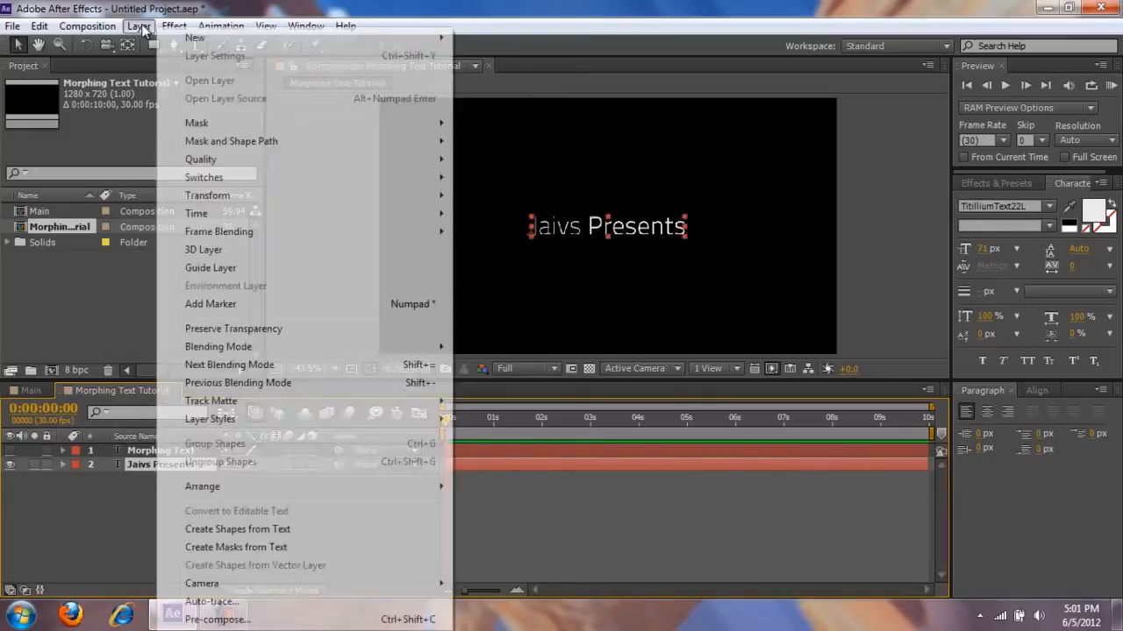
pyautogui.click(210, 601)
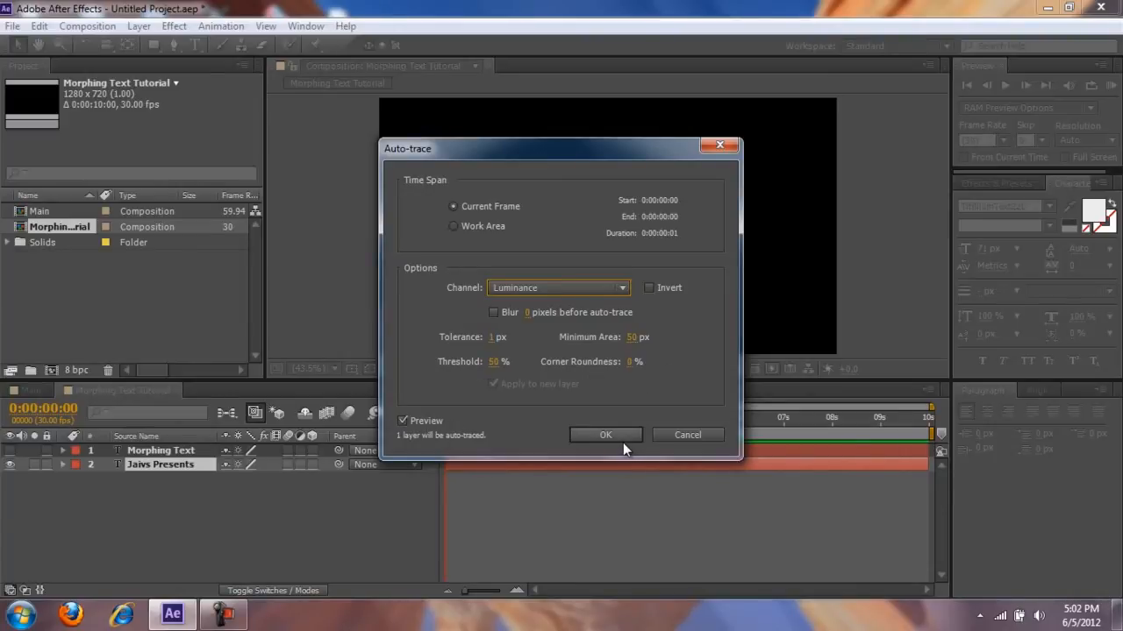
pyautogui.click(605, 435)
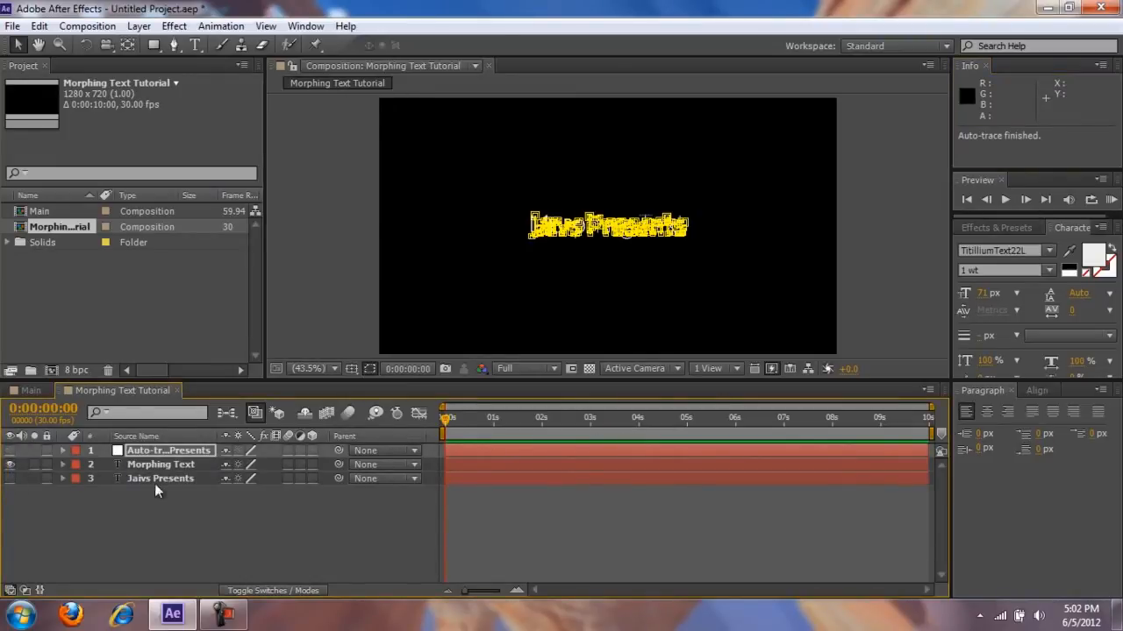
# - Auto-trace the Morphing Text layer the same way, giving a second mask-outline layer
pyautogui.click(161, 463)
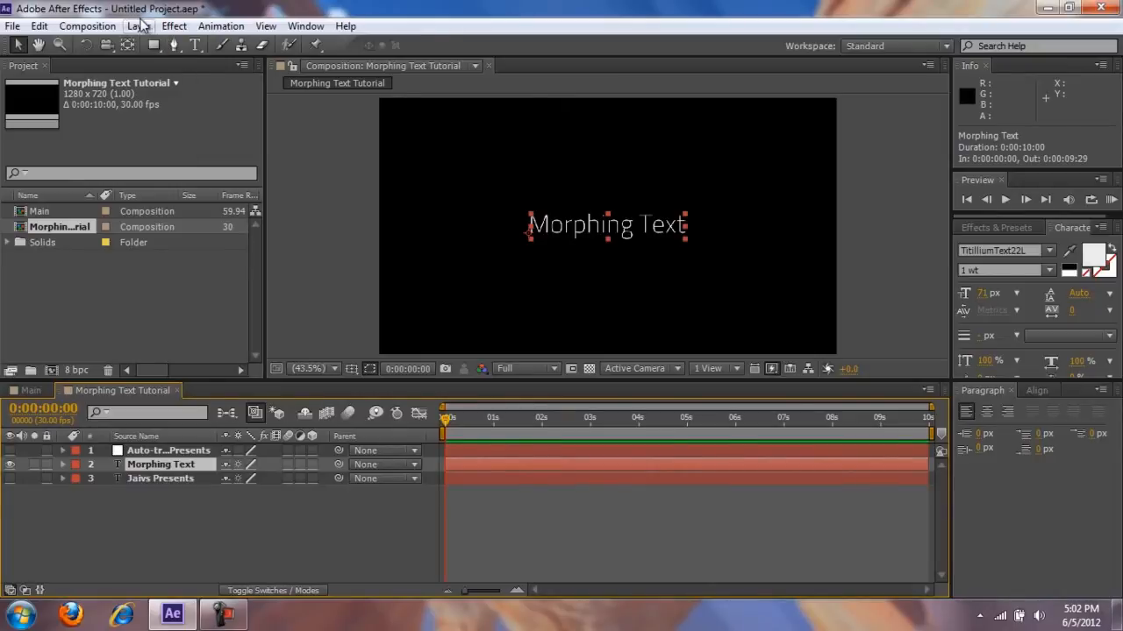
pyautogui.click(141, 26)
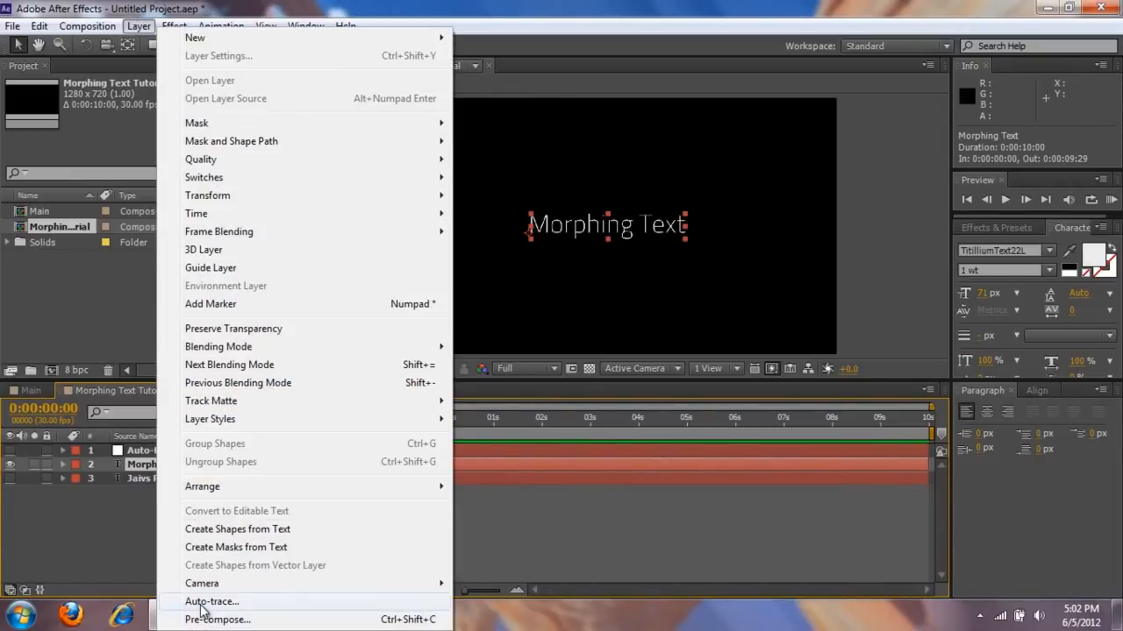
pyautogui.click(210, 601)
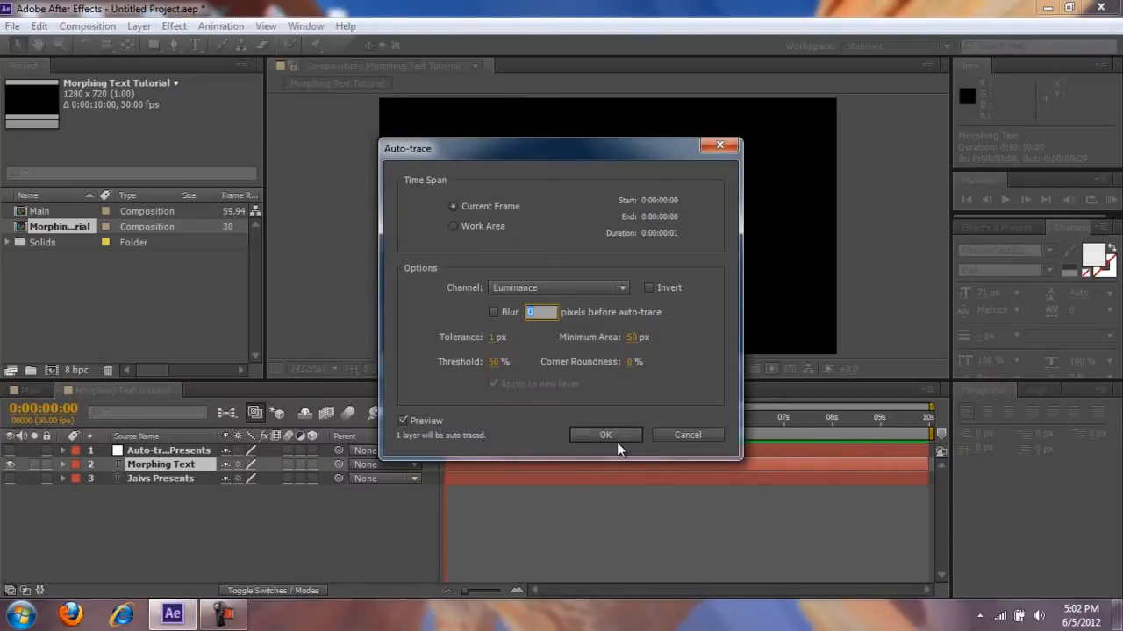
pyautogui.click(605, 435)
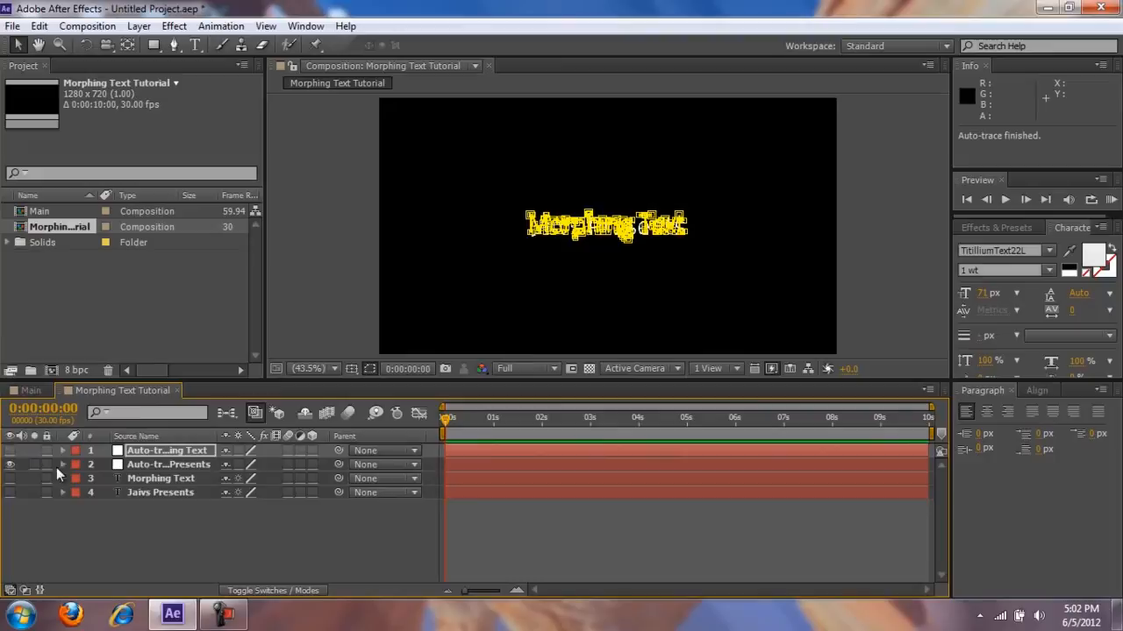
# - Switch the column to Layer Name and rename the Morphing Text autotrace layer to '2nd Text'
pyautogui.doubleClick(168, 463)
pyautogui.write('Morphing Text')
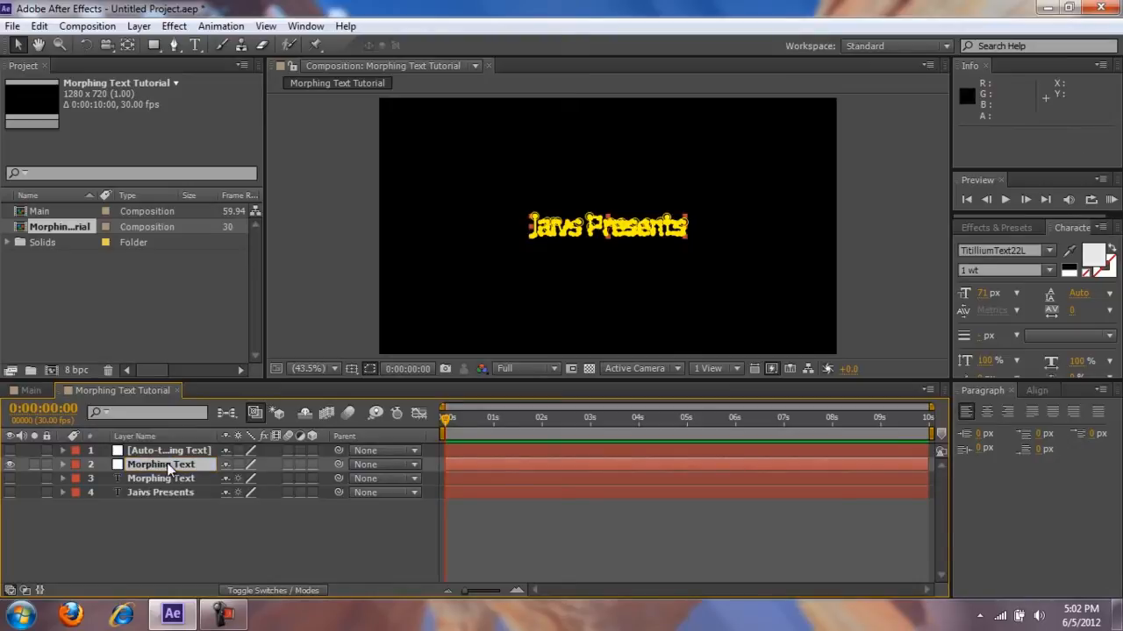
pyautogui.doubleClick(169, 449)
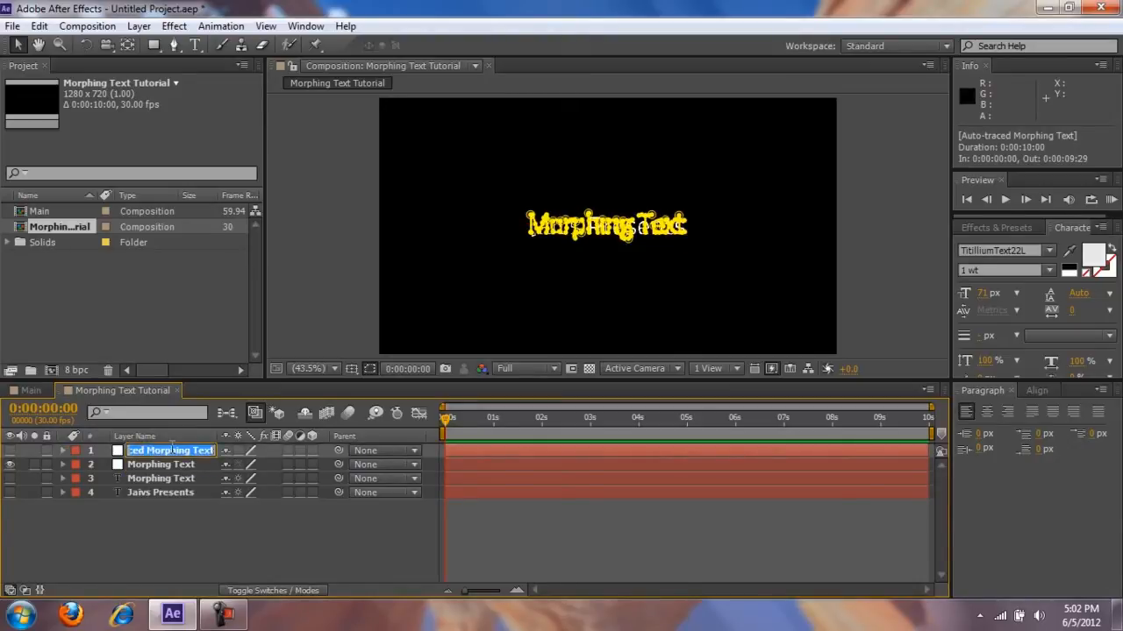
pyautogui.write('2nd Text')
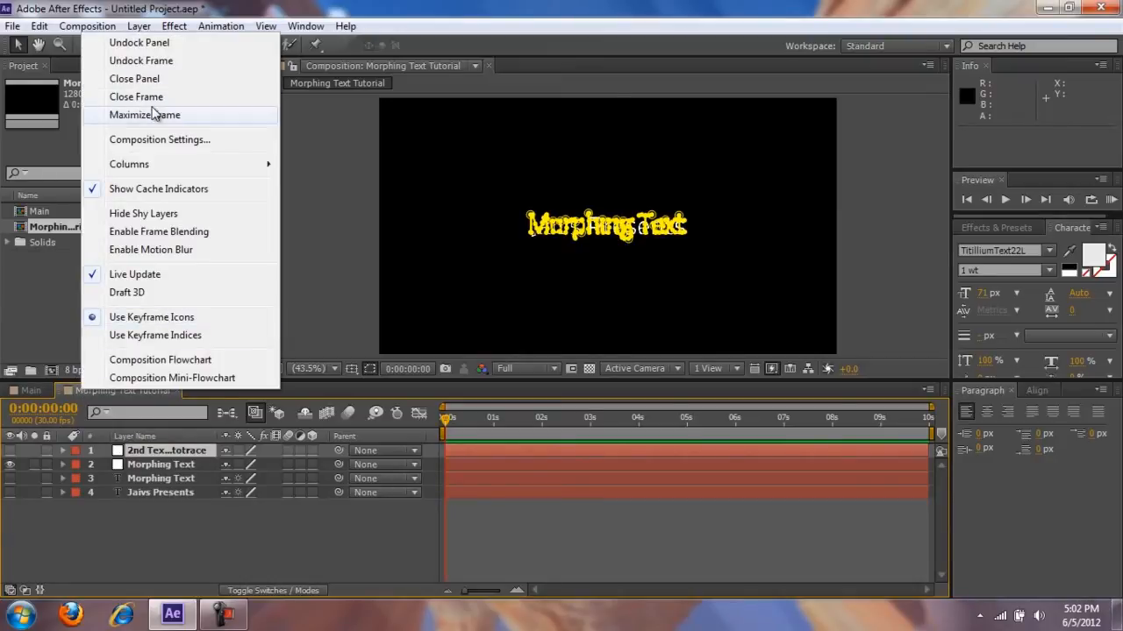
# - Maximize the timeline frame and twirl open the 2nd Text layer to list Mask 1 through Mask 17 paths
pyautogui.click(143, 116)
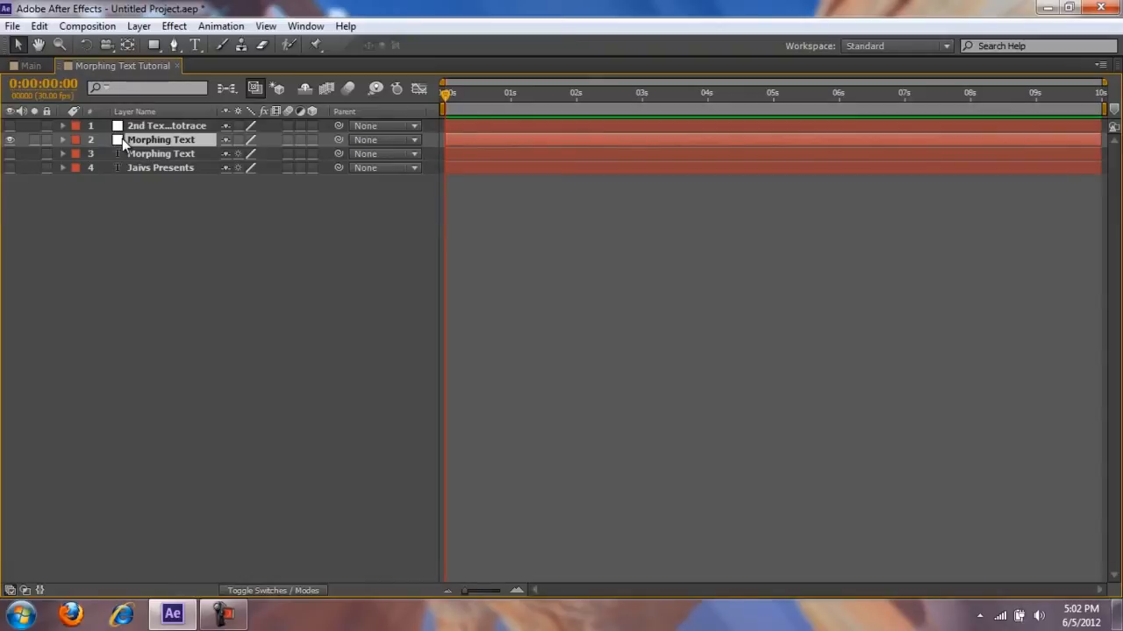
pyautogui.click(64, 141)
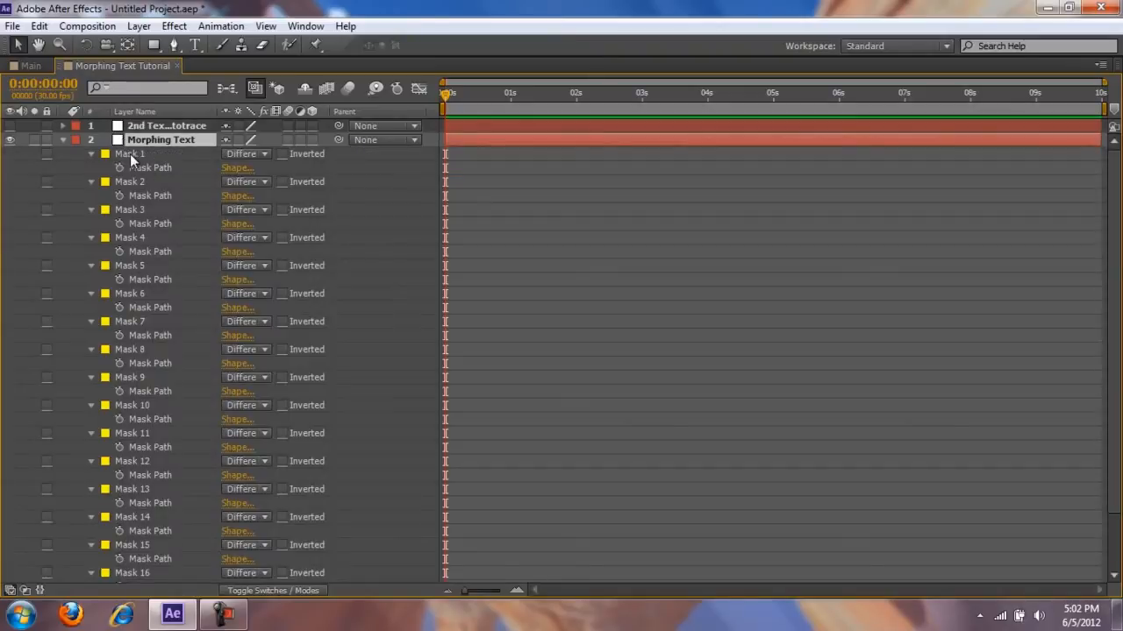
pyautogui.scroll(-3)
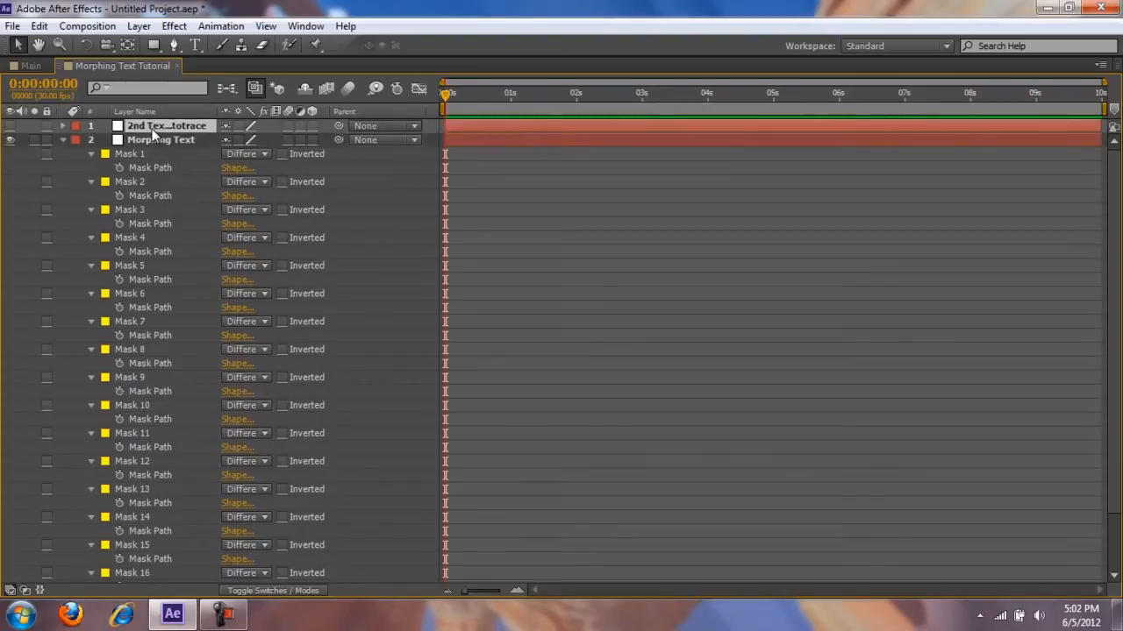
pyautogui.scroll(-3)
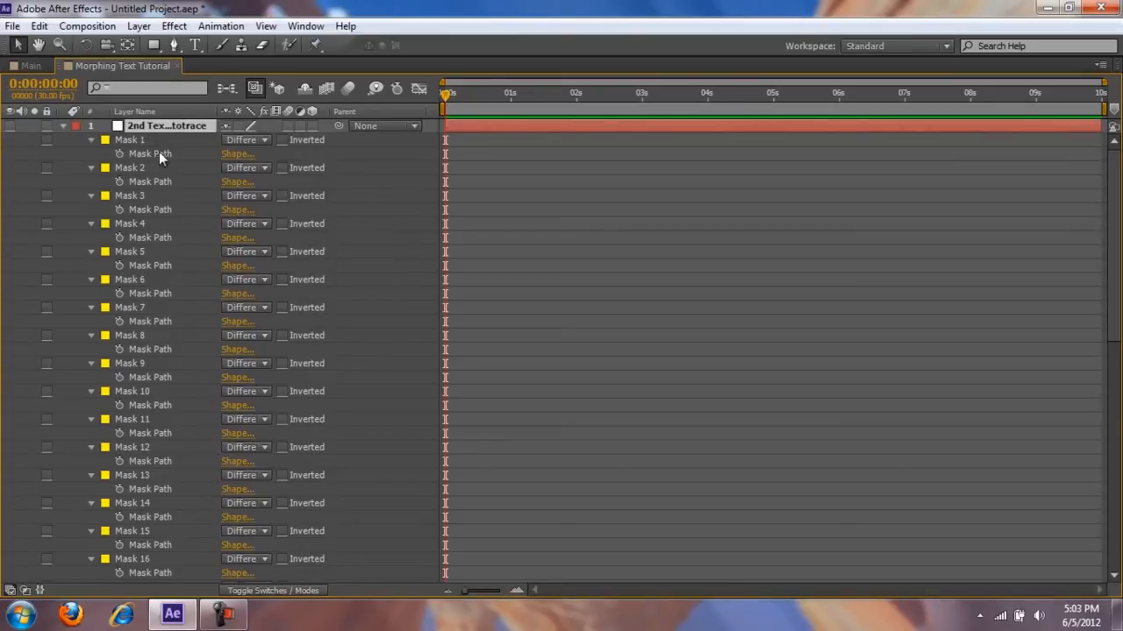
pyautogui.scroll(-3)
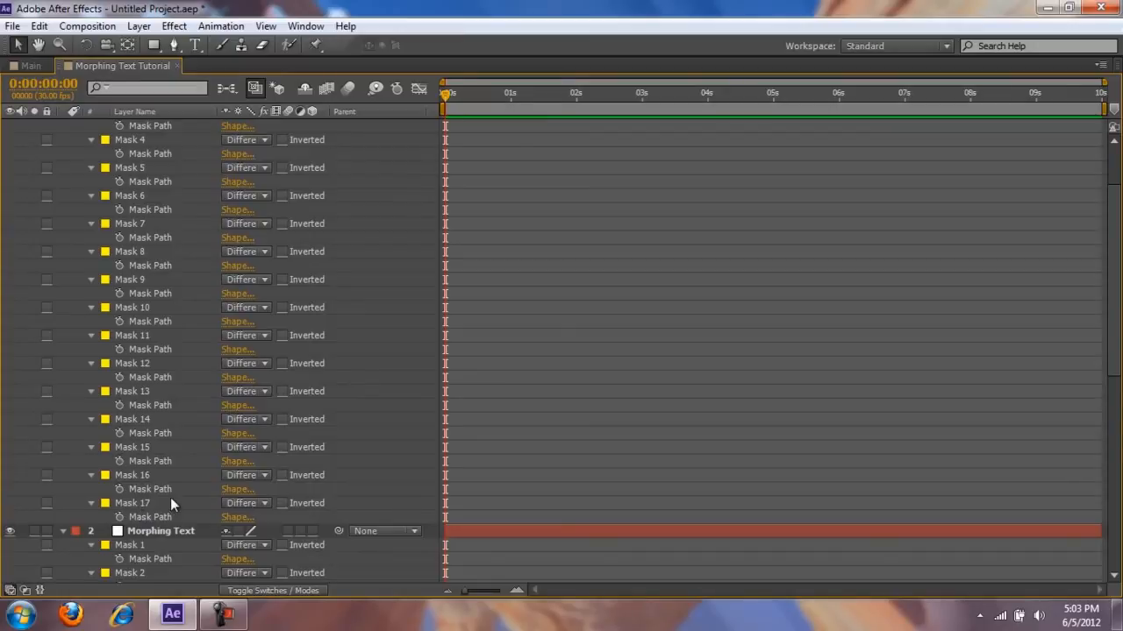
pyautogui.moveTo(149, 515)
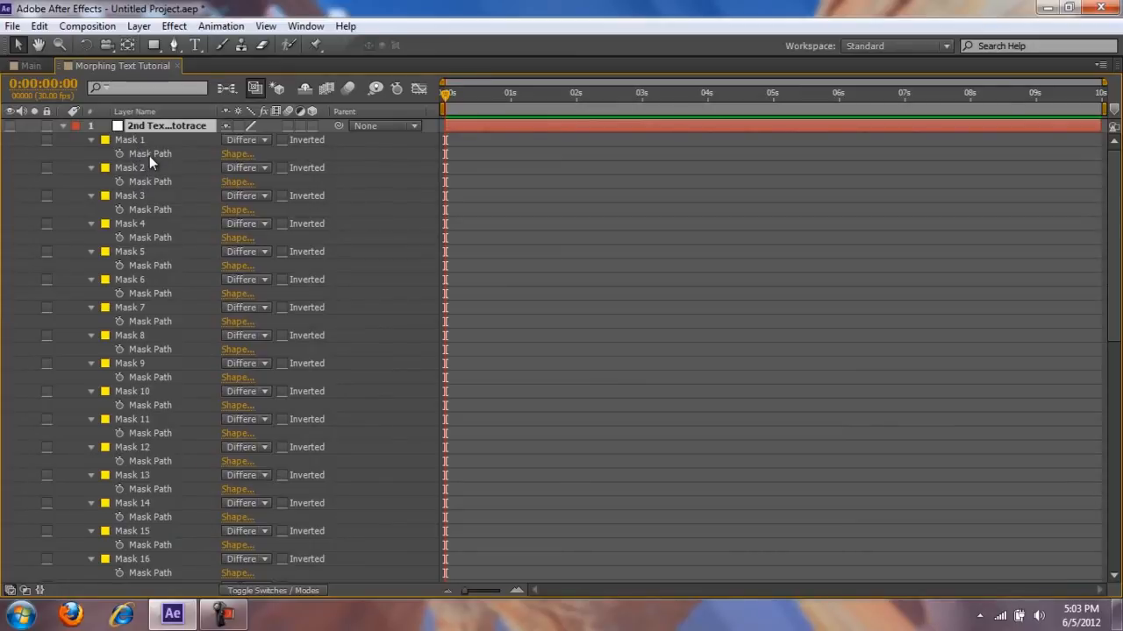
# - Select Mask 1's path and extend the selection through Mask 17, dismissing the Windows colour-scheme prompt
pyautogui.click(151, 155)
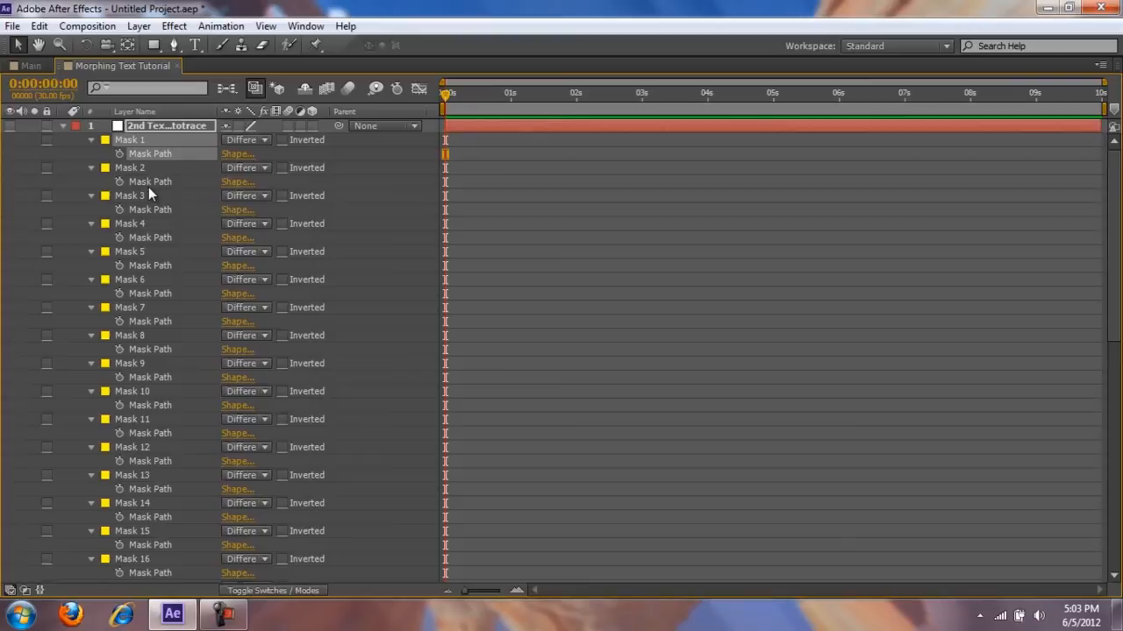
pyautogui.moveTo(149, 186)
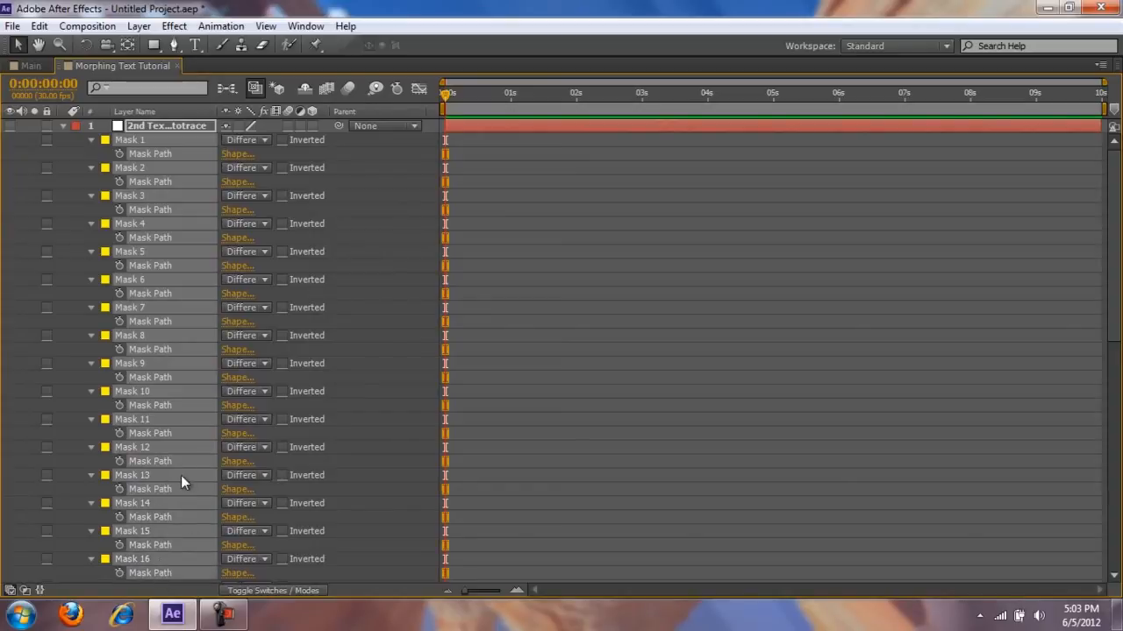
pyautogui.scroll(-3)
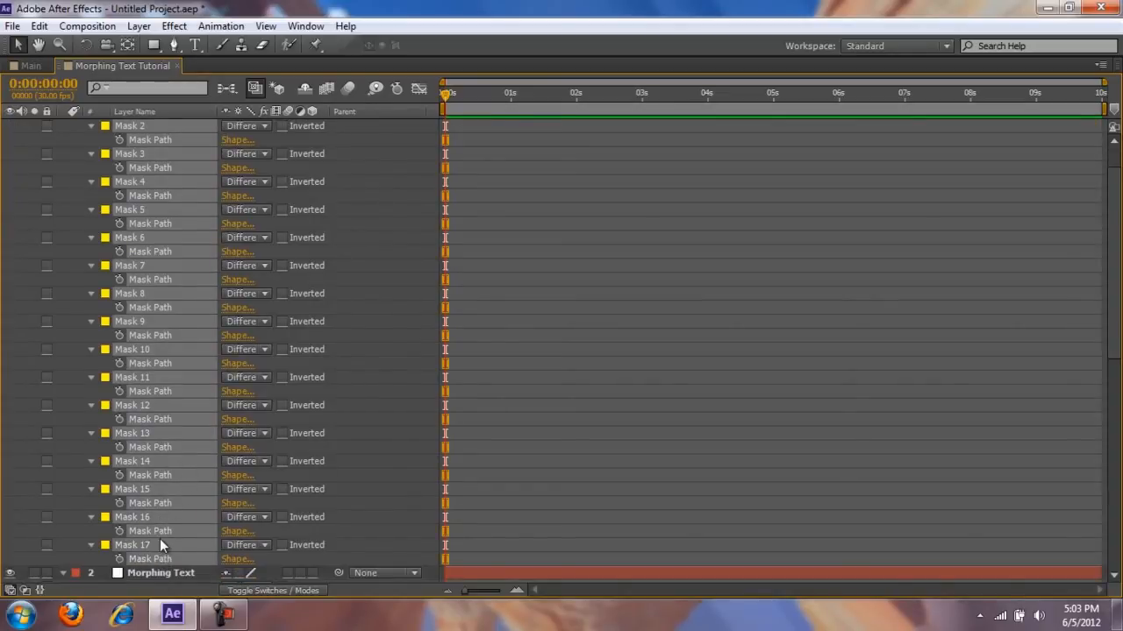
pyautogui.click(38, 26)
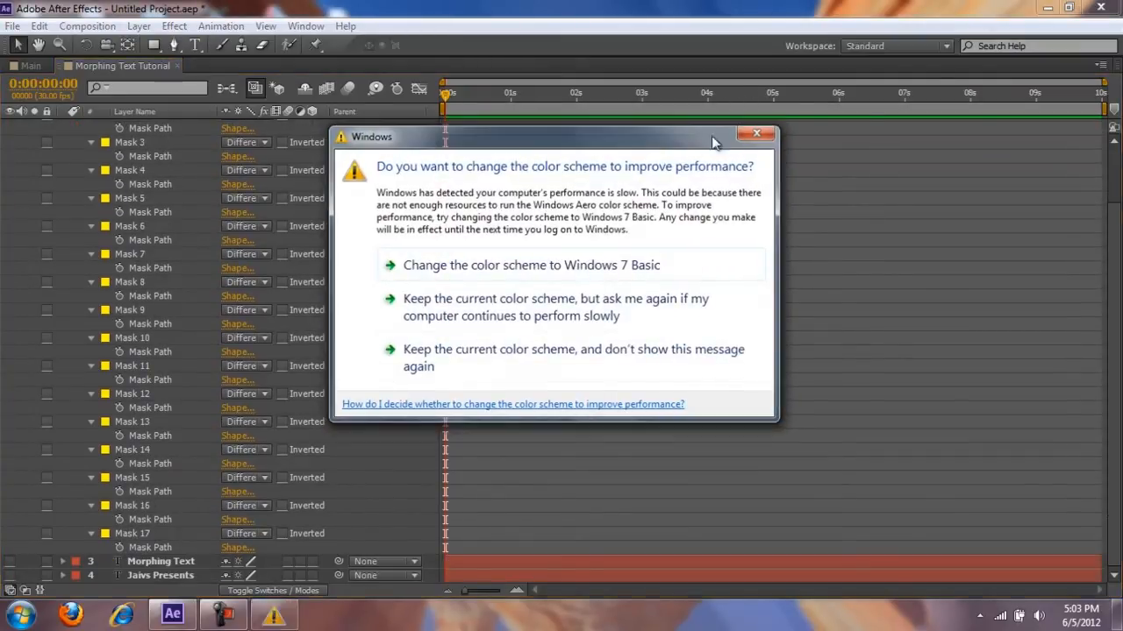
pyautogui.click(756, 133)
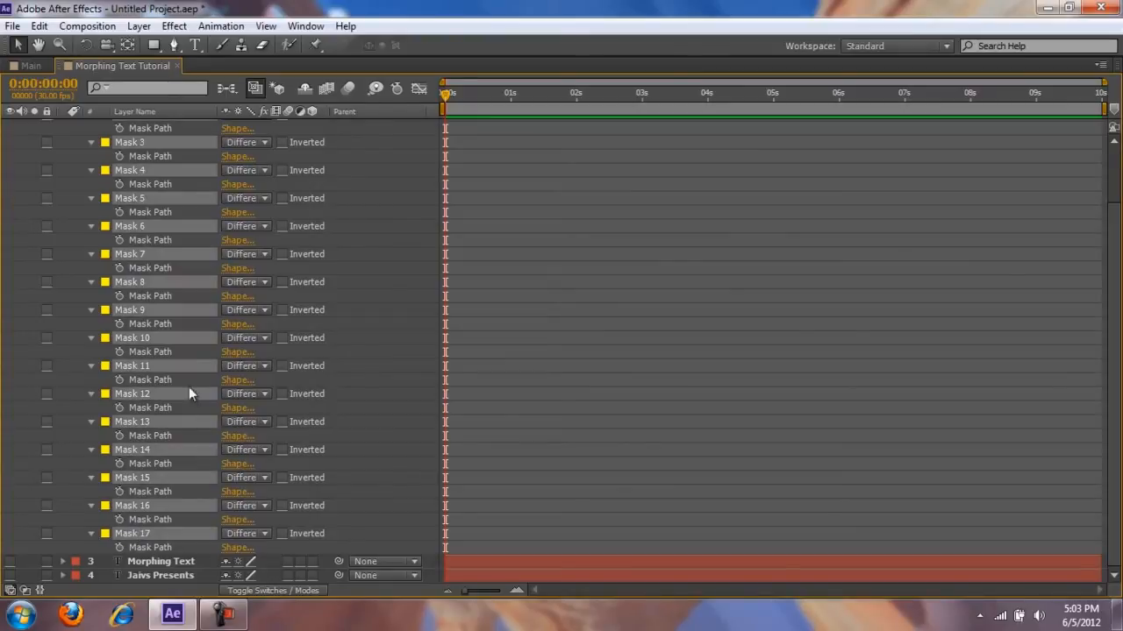
pyautogui.moveTo(122, 414)
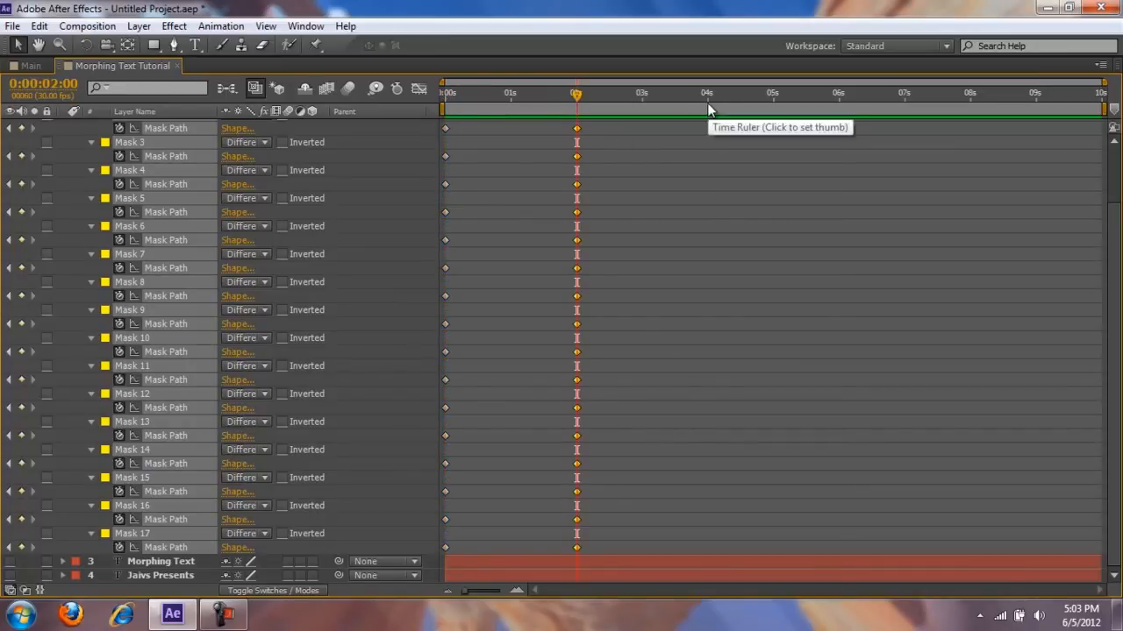
# - Move the time indicator to 4 seconds and clear the keyframe selection after keying the mask paths
pyautogui.click(709, 100)
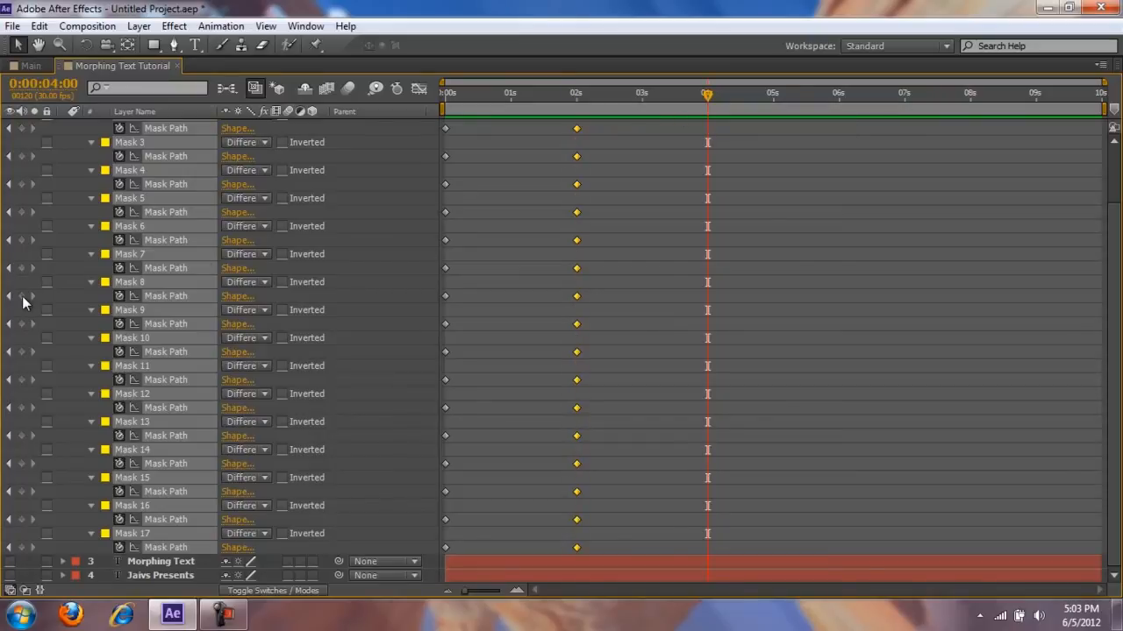
pyautogui.moveTo(561, 393)
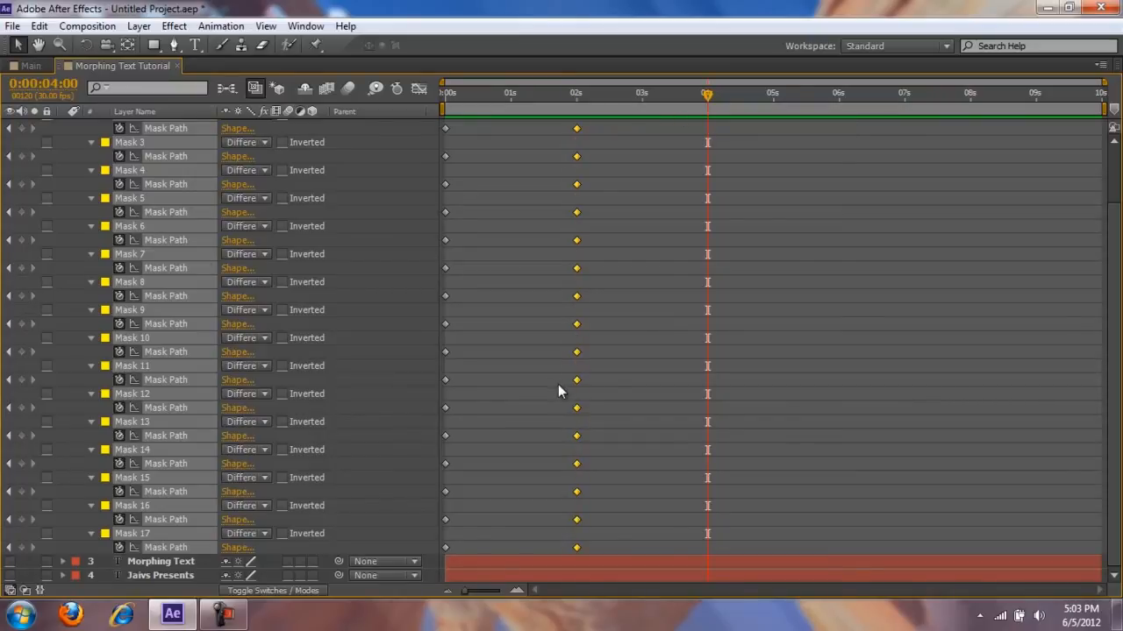
pyautogui.click(38, 27)
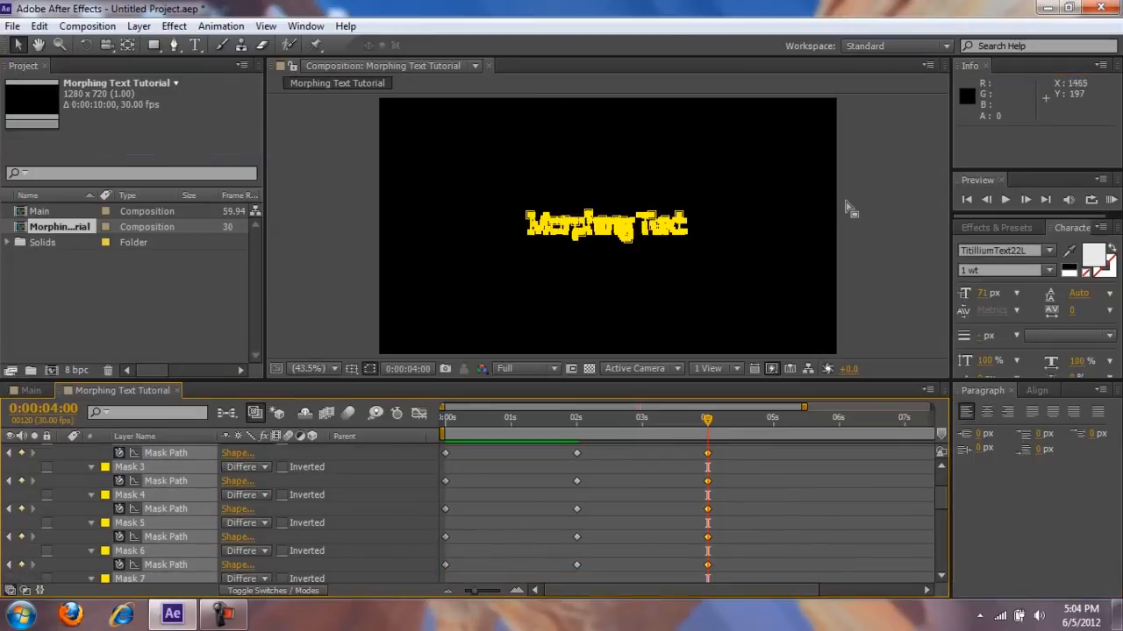
pyautogui.moveTo(891, 252)
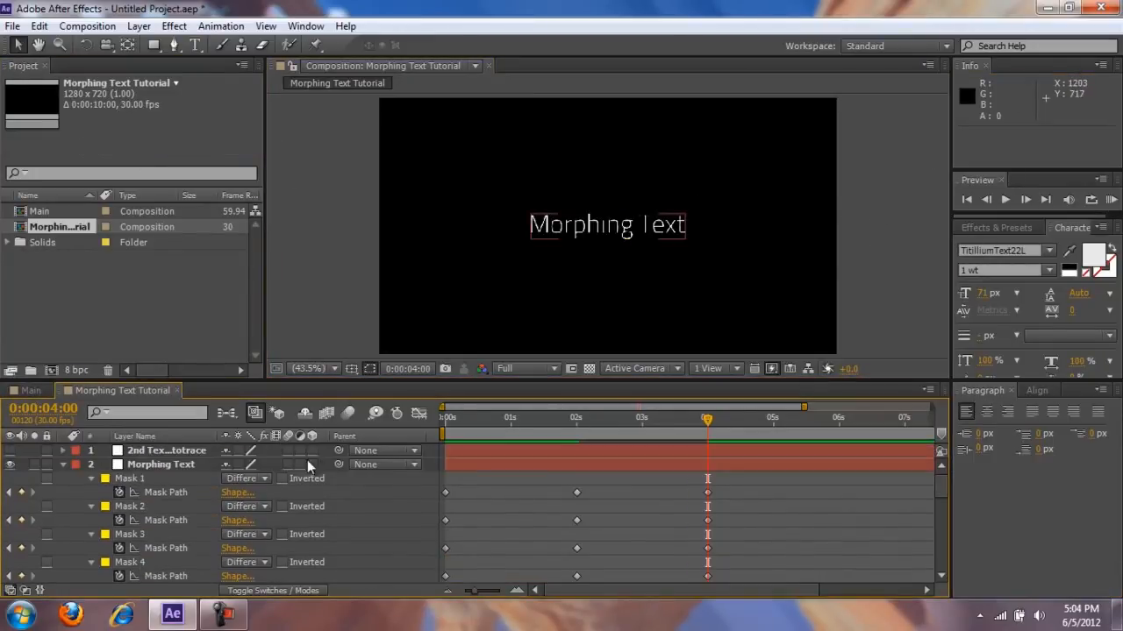
# - Collapse the 2nd Text layer's mask list so only the four layers remain listed
pyautogui.click(64, 463)
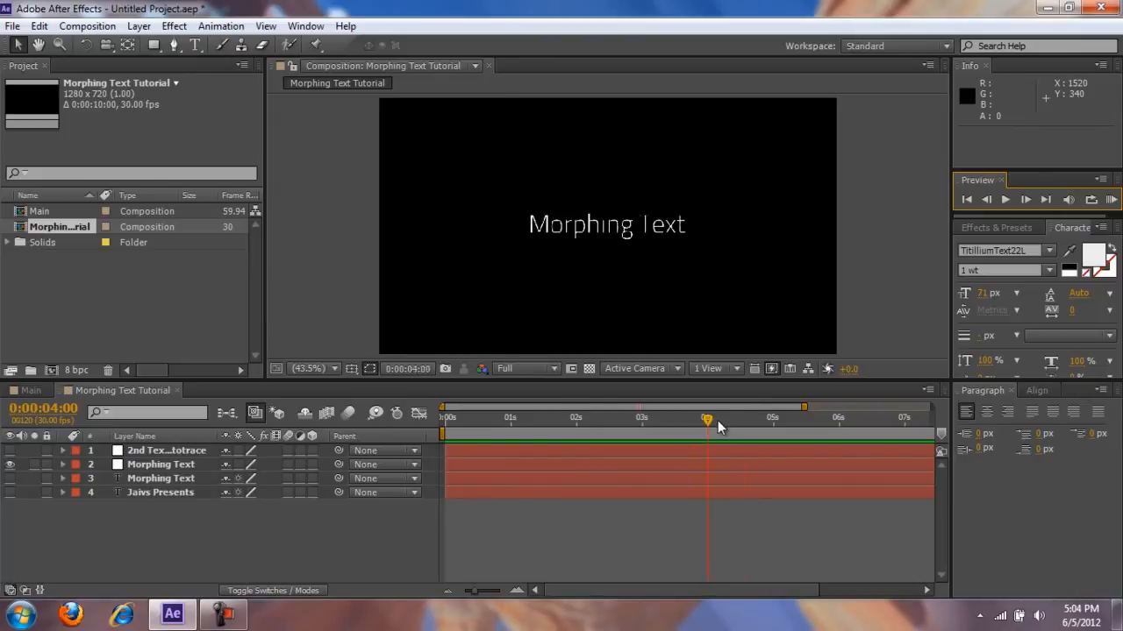
pyautogui.moveTo(707, 419)
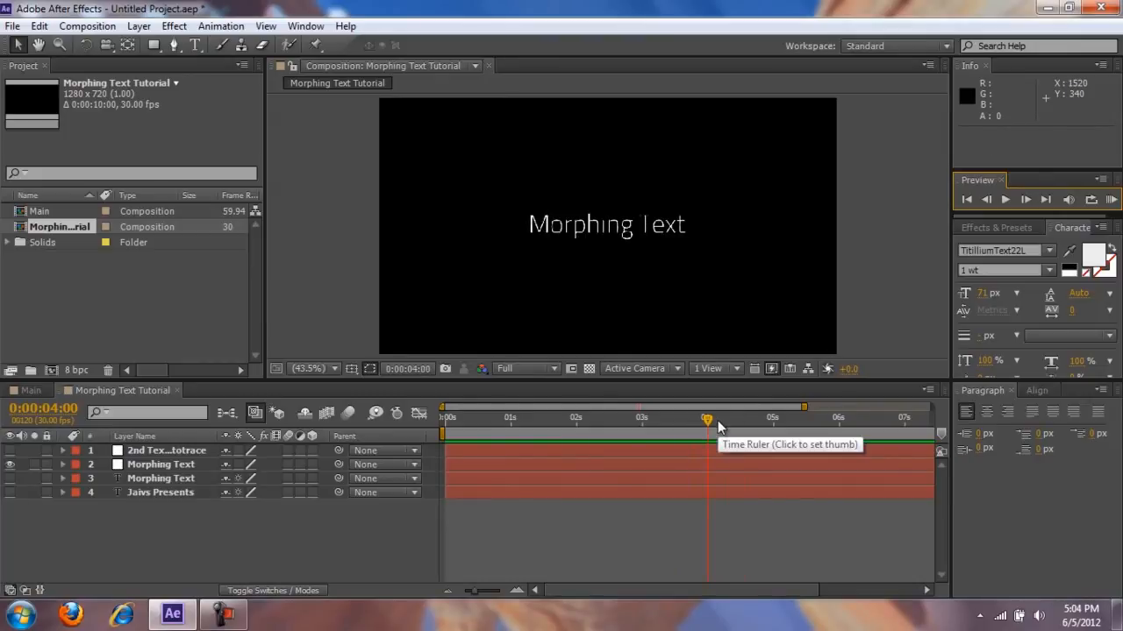